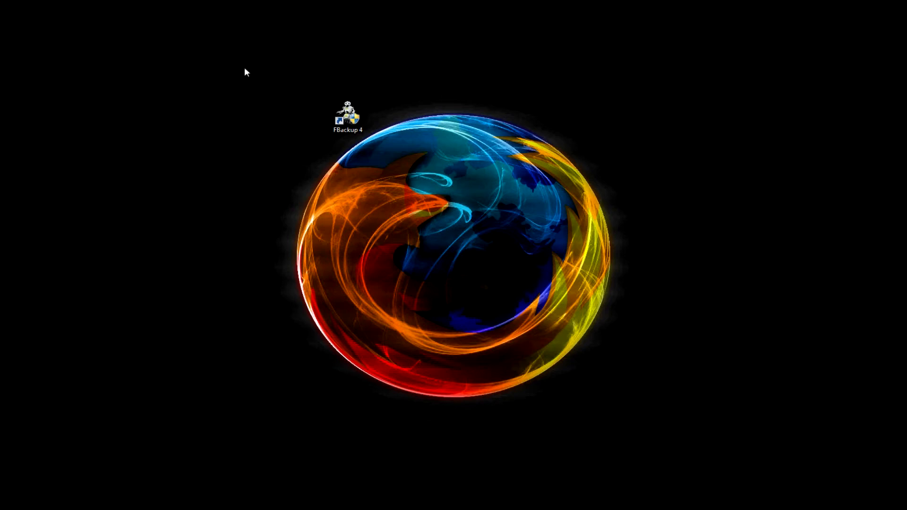
Launch FBackup 4, move the Getting Started guide aside and go to its Backup page
left_click(348, 116)
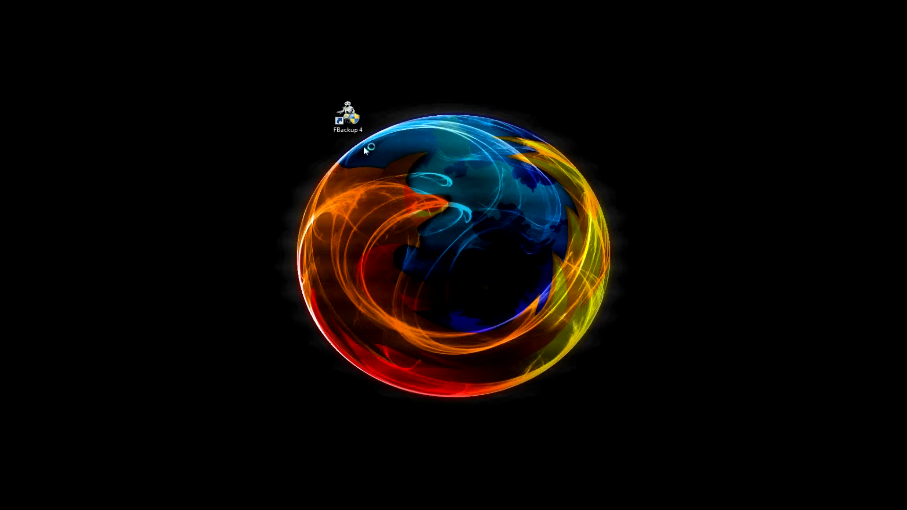
mouse_move(114, 214)
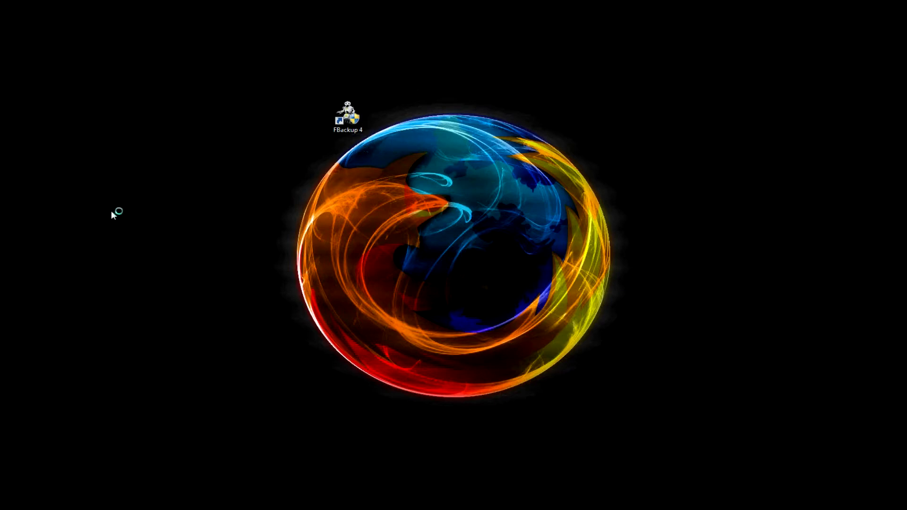
mouse_move(189, 170)
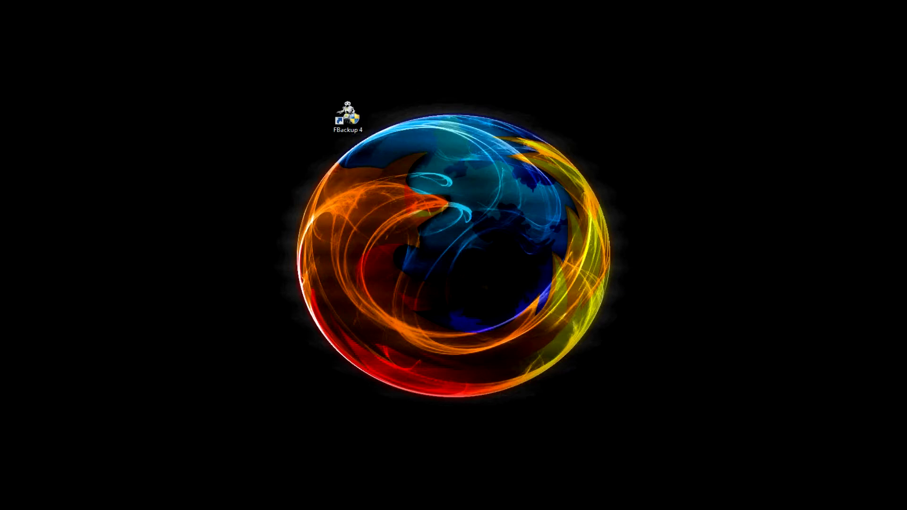
double_click(348, 112)
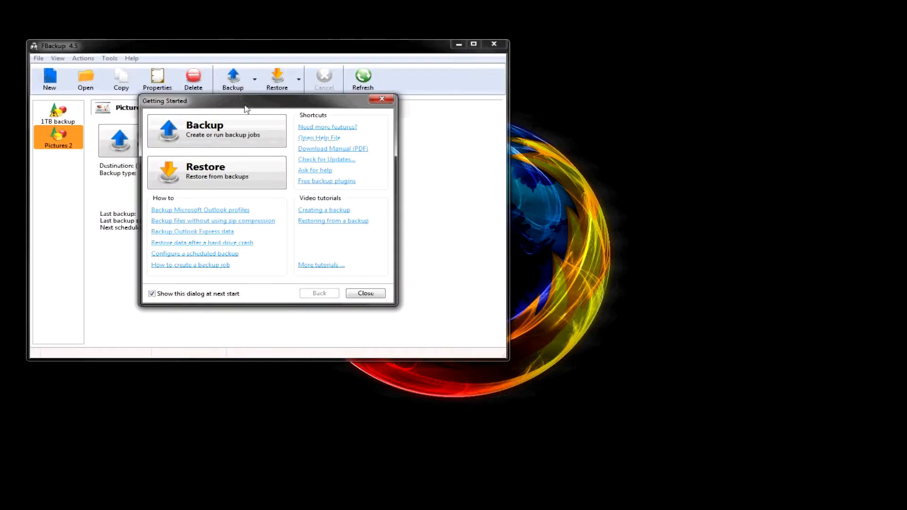
left_click_drag(245, 102, 428, 99)
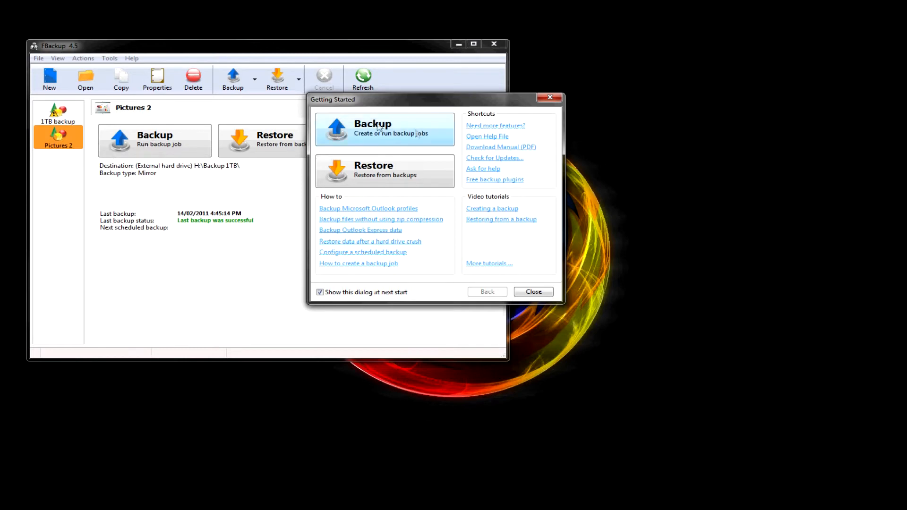
mouse_move(399, 136)
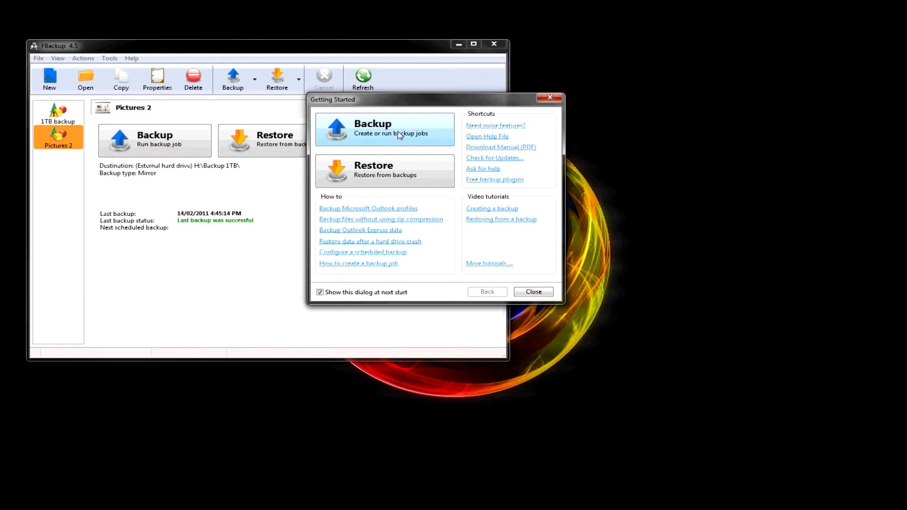
left_click(385, 129)
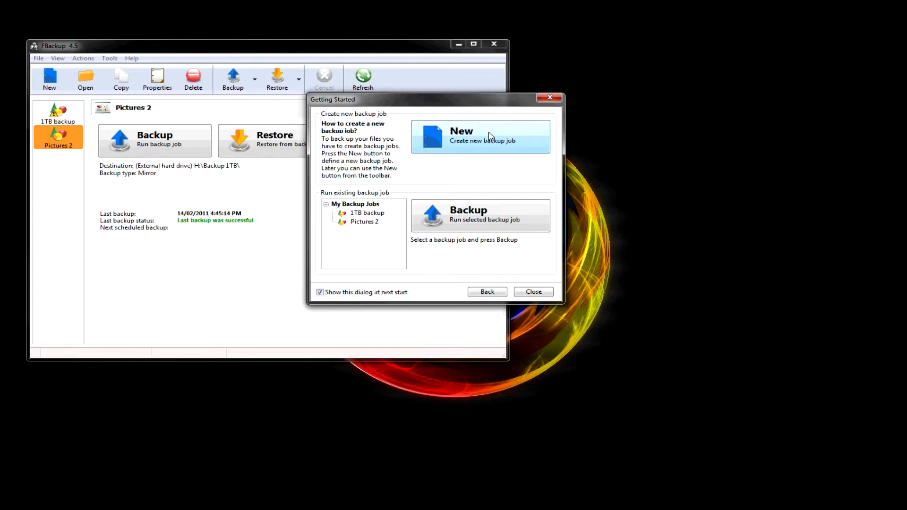
Start a New Backup Wizard and name the job 'My Pictures'
left_click(480, 137)
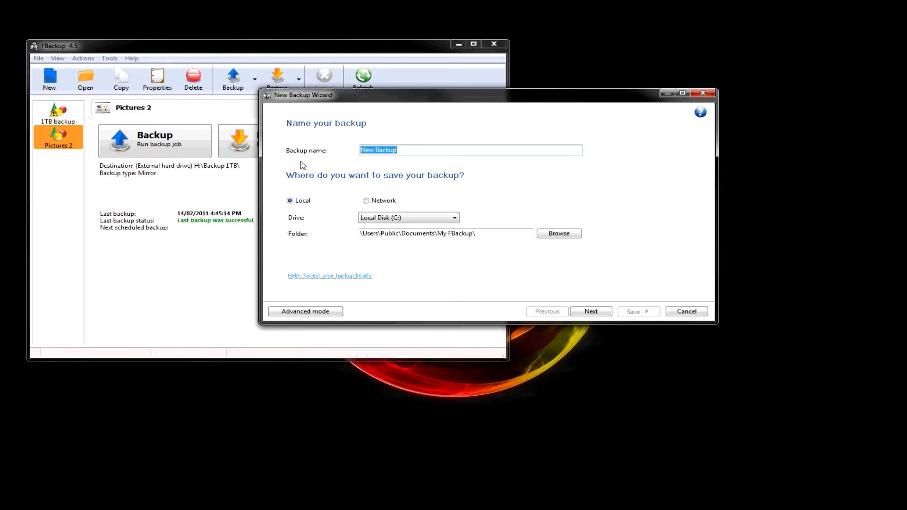
type("My Pictures")
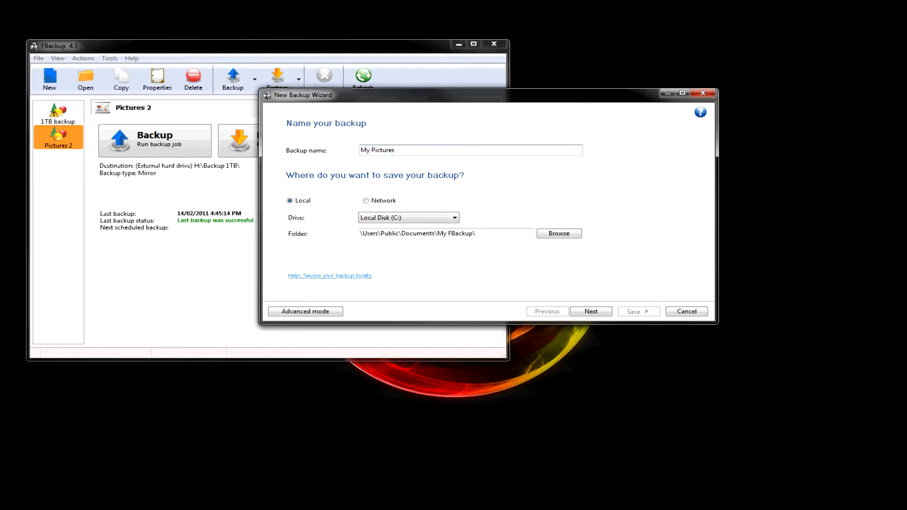
mouse_move(414, 193)
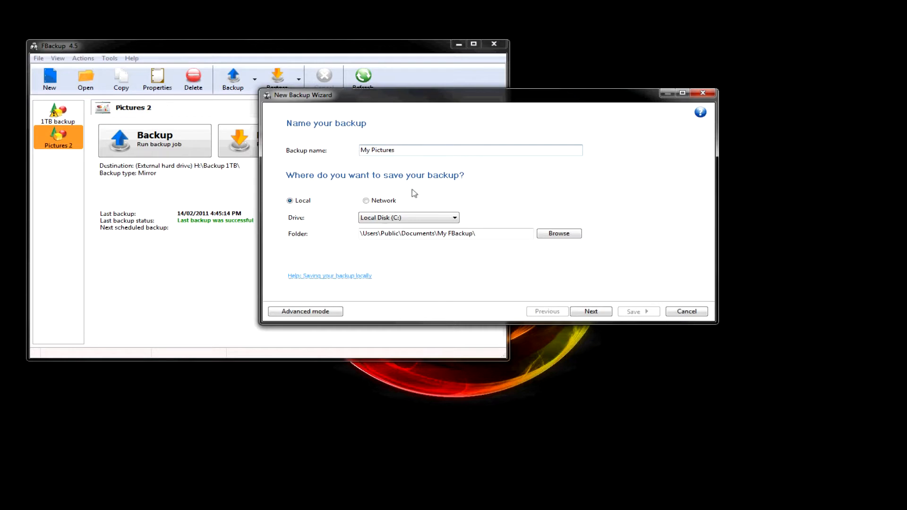
mouse_move(559, 233)
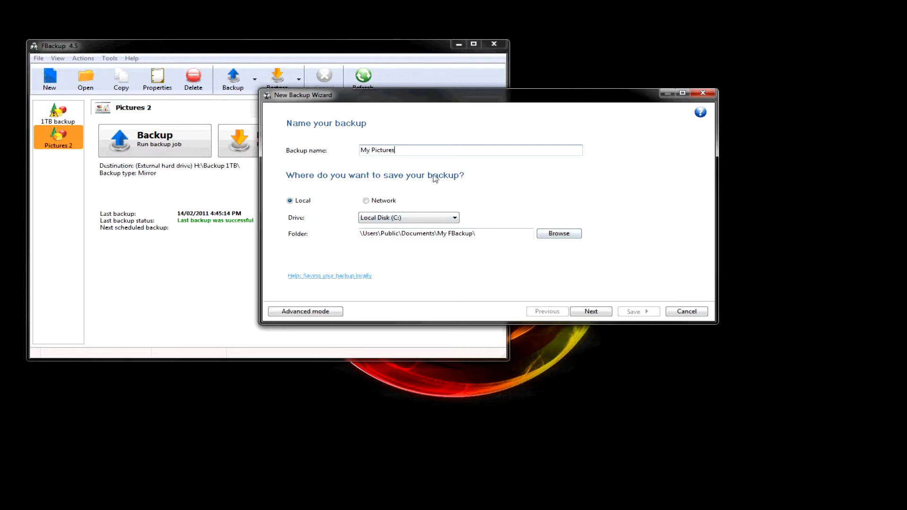
Set the destination to the Backup For Video folder on Iomega_HDD (H:)
left_click(557, 233)
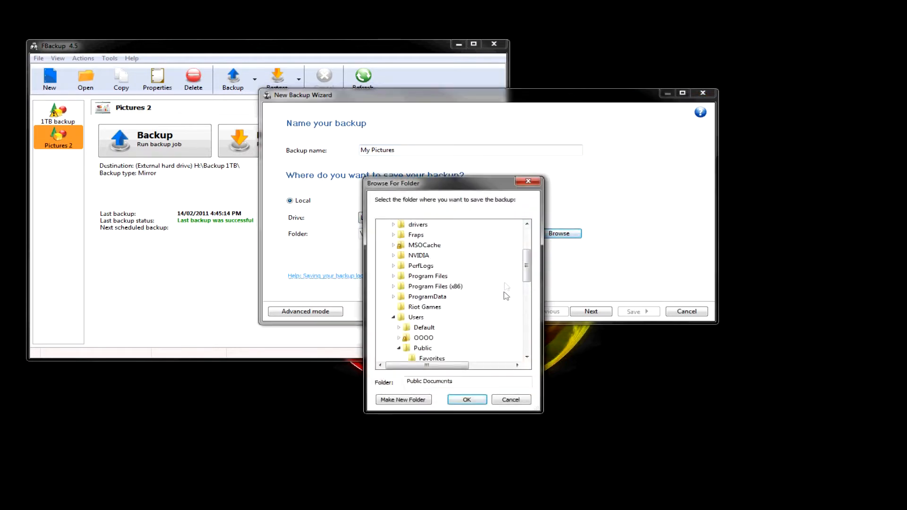
scroll("down", 3)
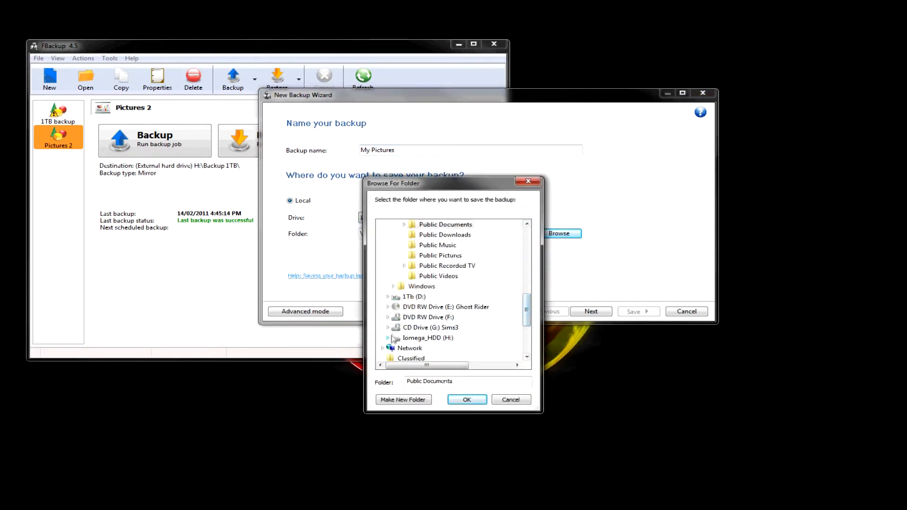
left_click(388, 339)
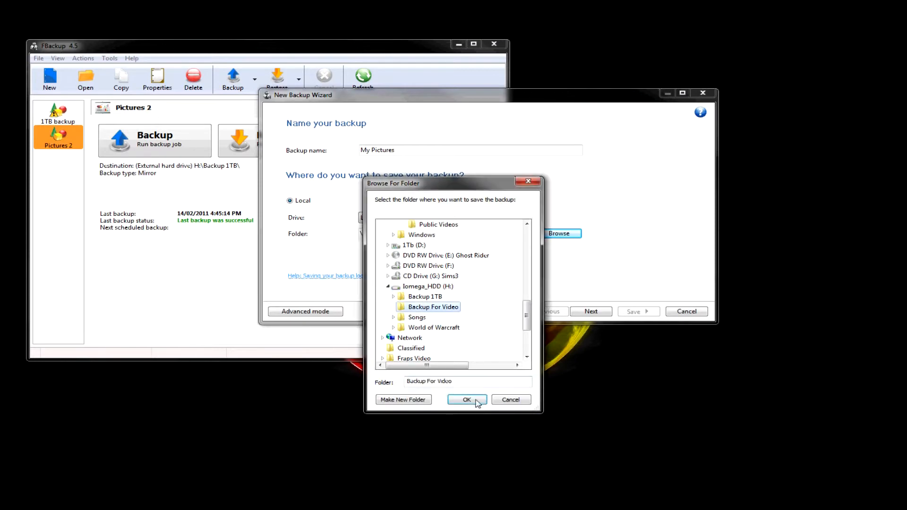
left_click(468, 400)
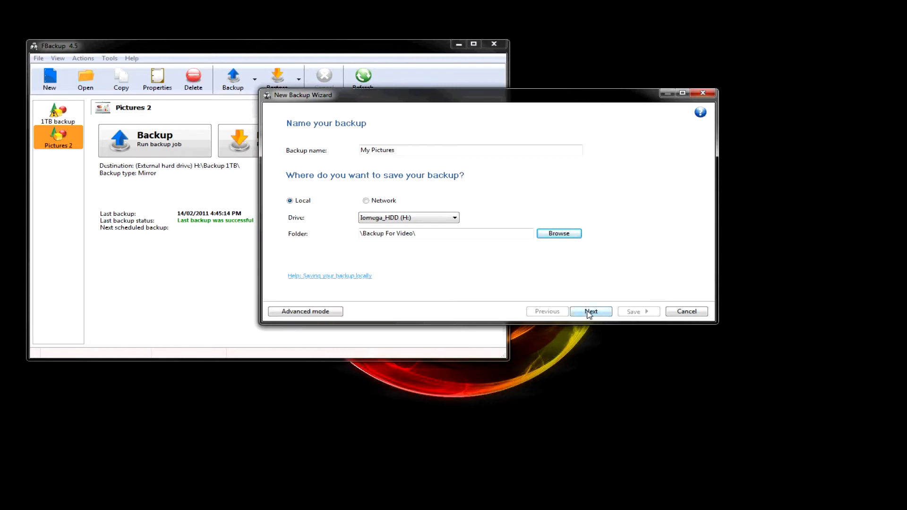
Add the My Pictures folder from the user's profile as the backup source
left_click(591, 311)
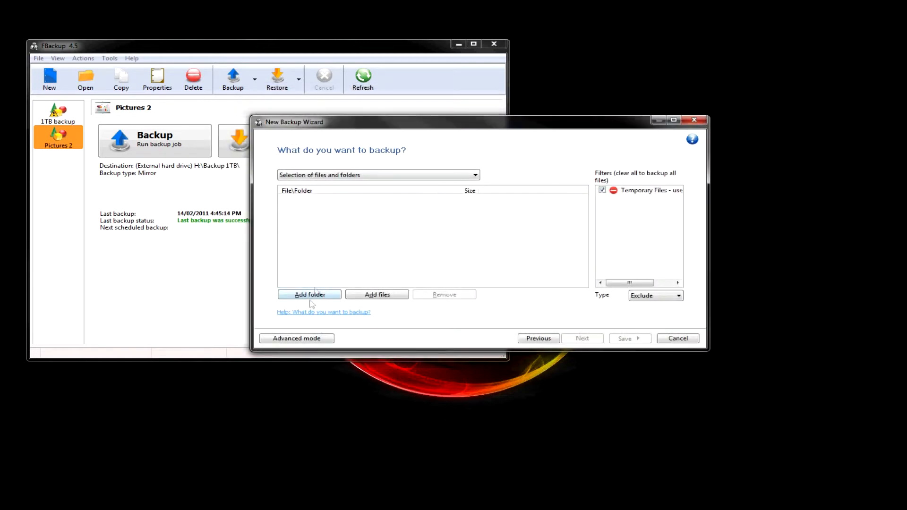
left_click(309, 295)
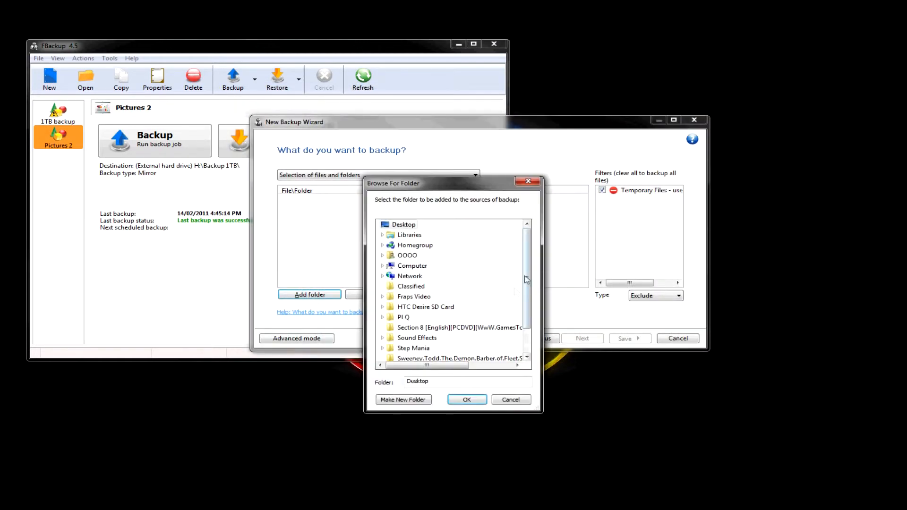
scroll("down", 3)
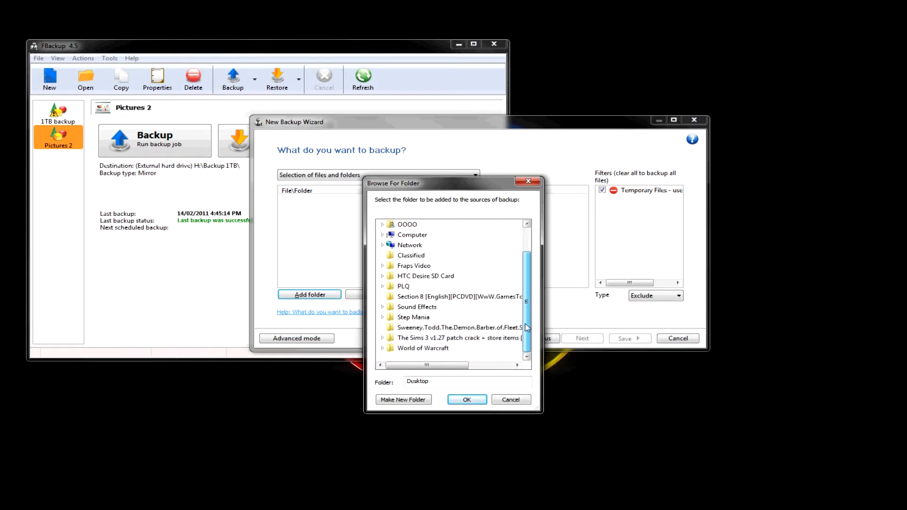
scroll("up", 3)
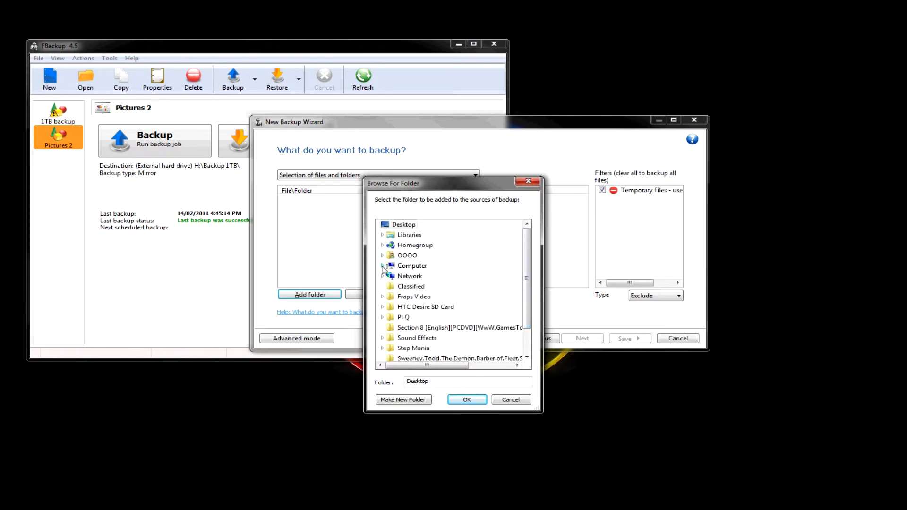
left_click(383, 255)
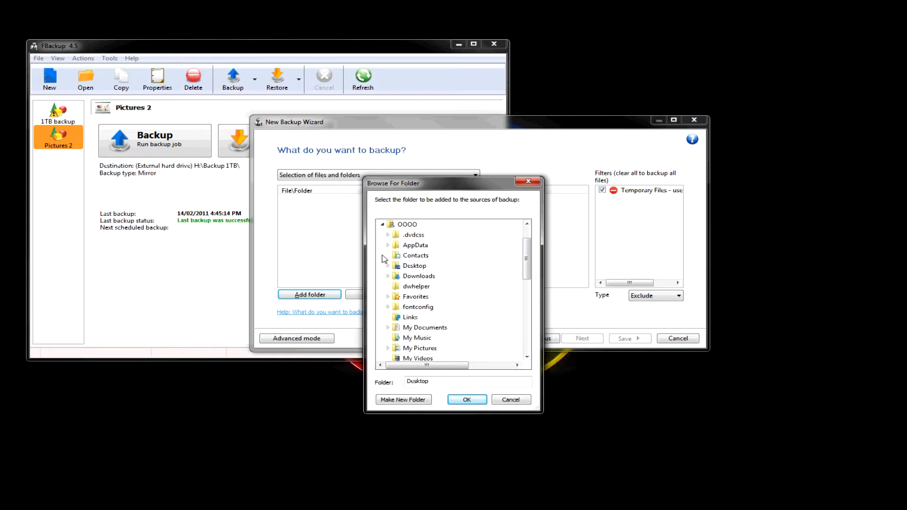
left_click(419, 348)
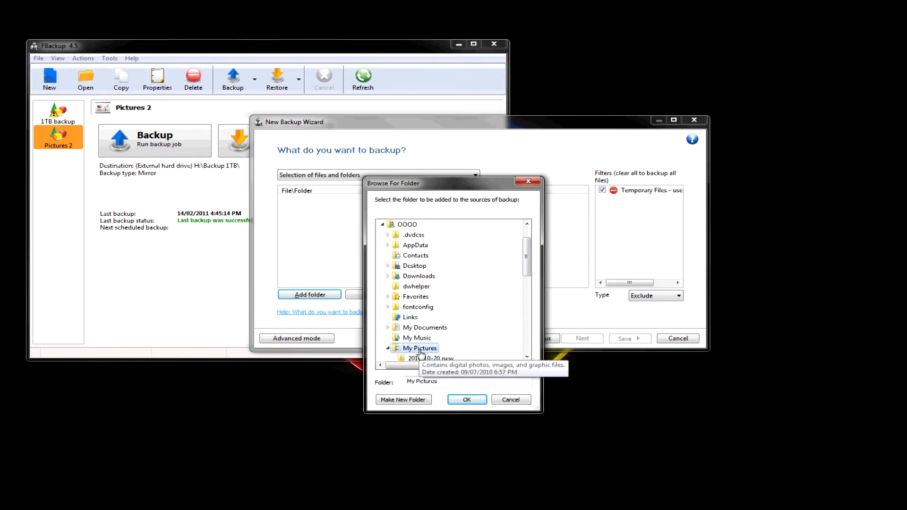
mouse_move(506, 260)
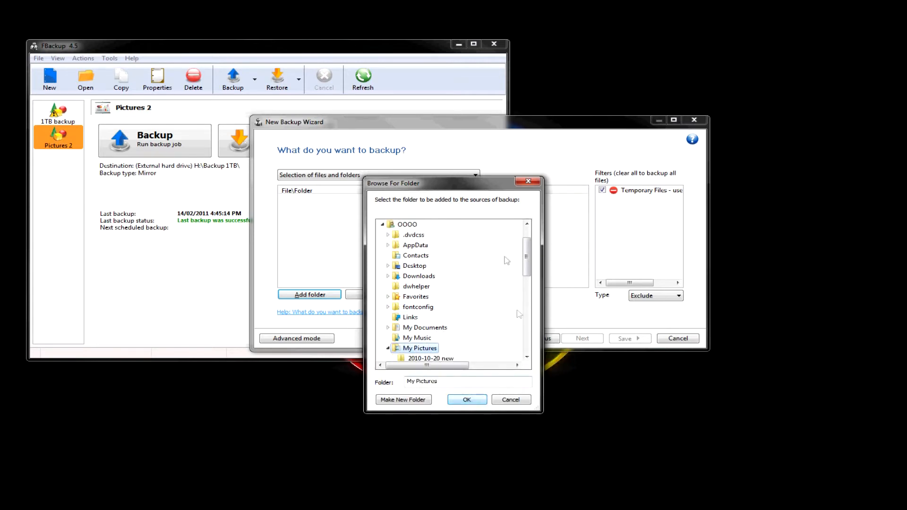
left_click(466, 399)
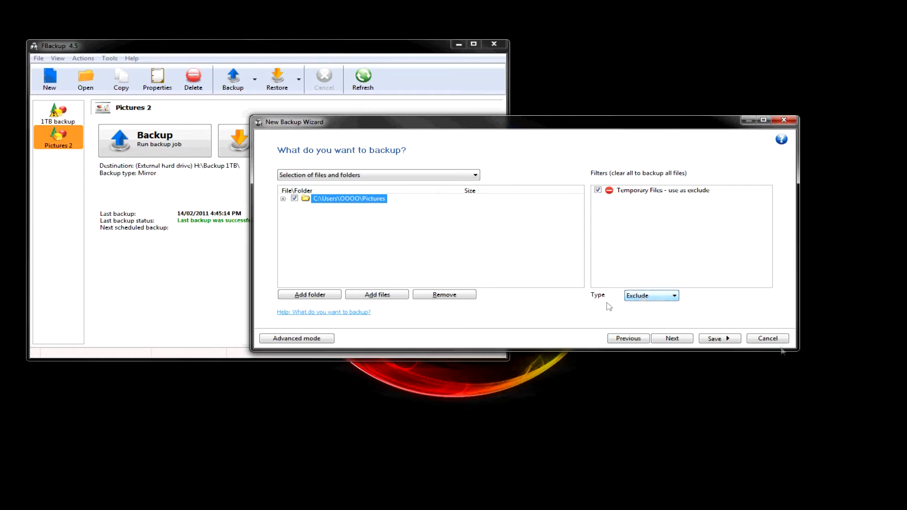
Advance the wizard to the backup type page listing mirror and full options
left_click(672, 338)
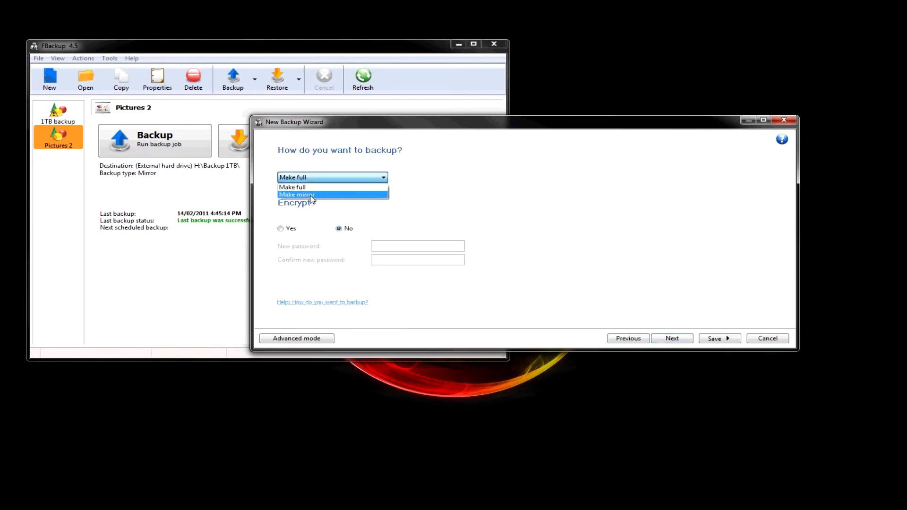
mouse_move(312, 188)
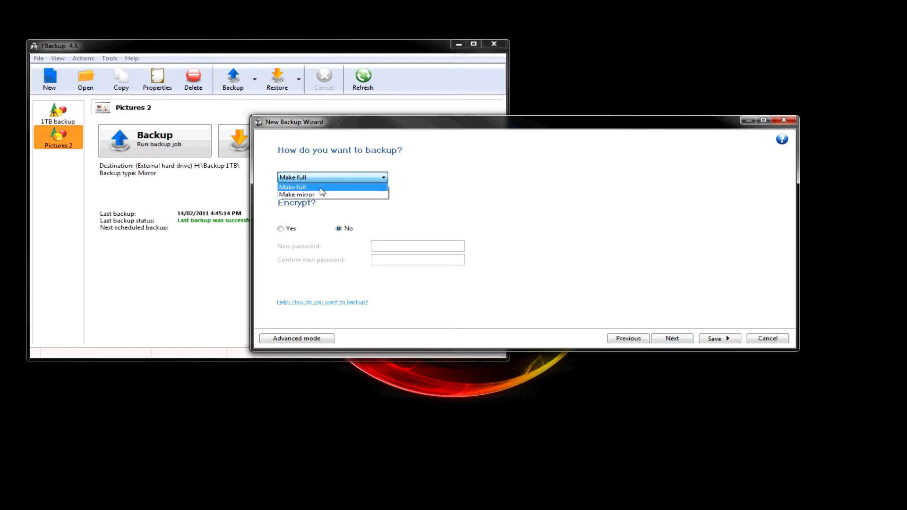
mouse_move(321, 193)
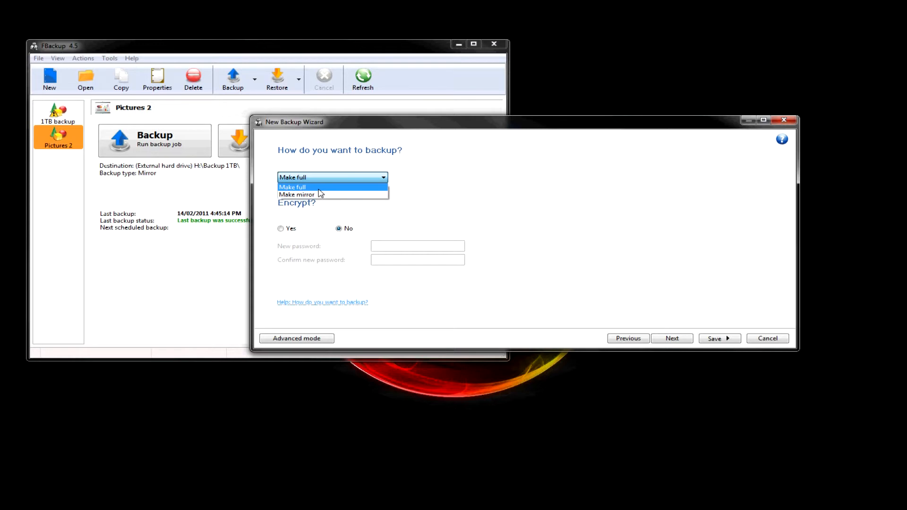
mouse_move(297, 194)
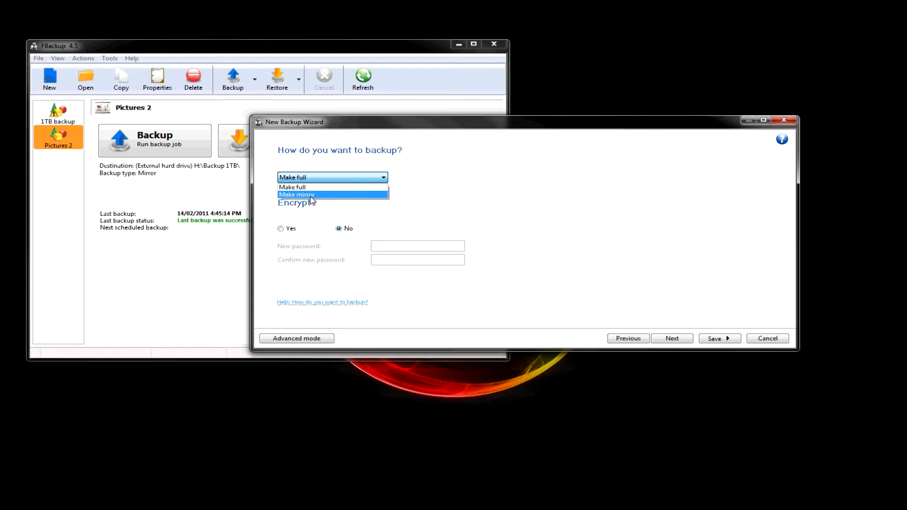
mouse_move(313, 197)
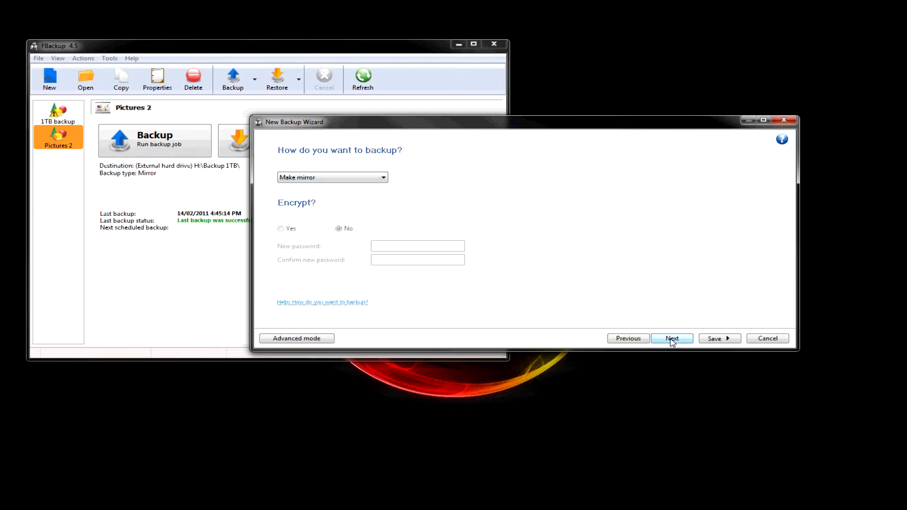
Schedule the job to run Daily starting at 10:00 PM
left_click(672, 339)
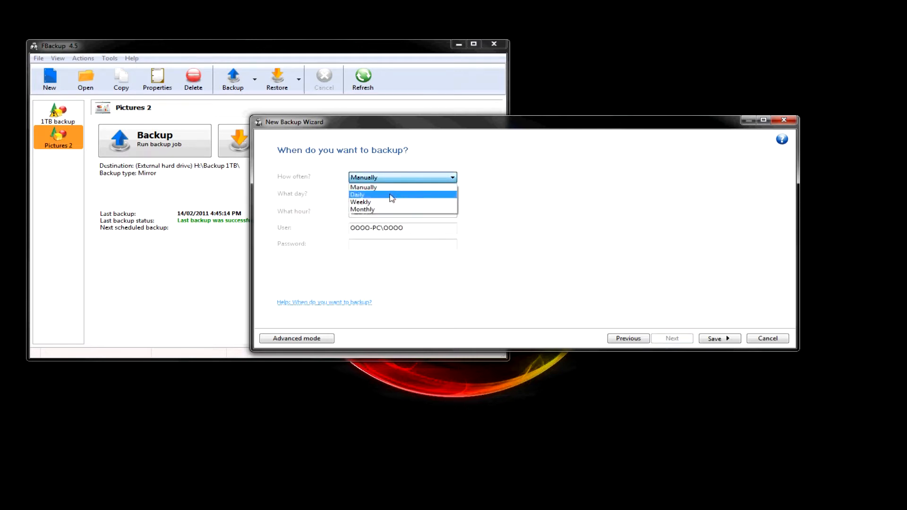
left_click(357, 195)
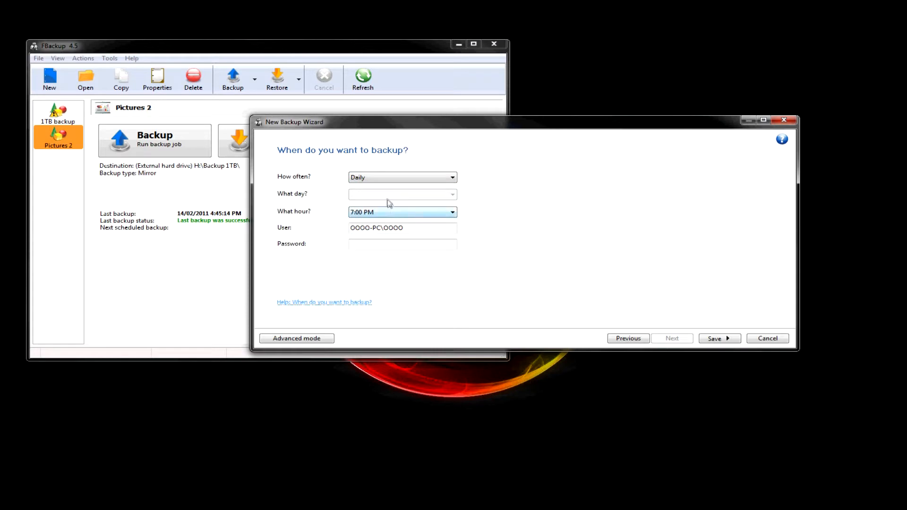
left_click(453, 211)
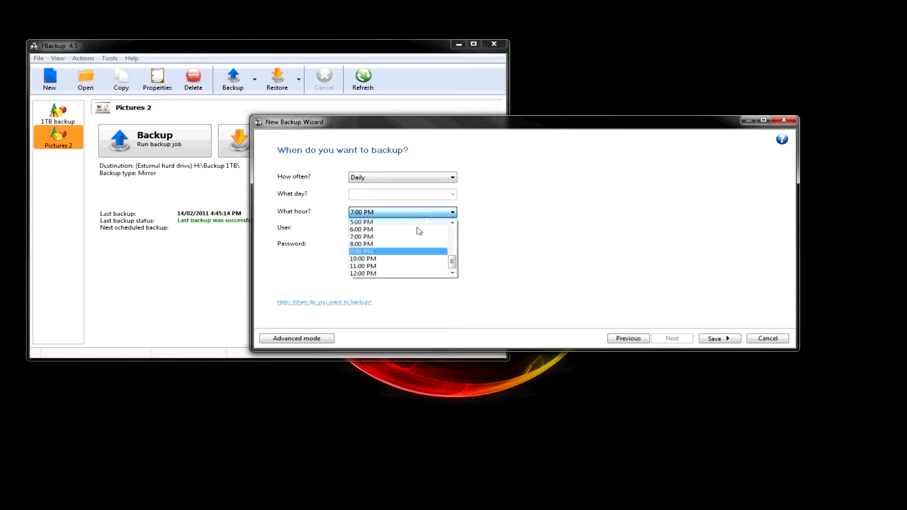
left_click(363, 259)
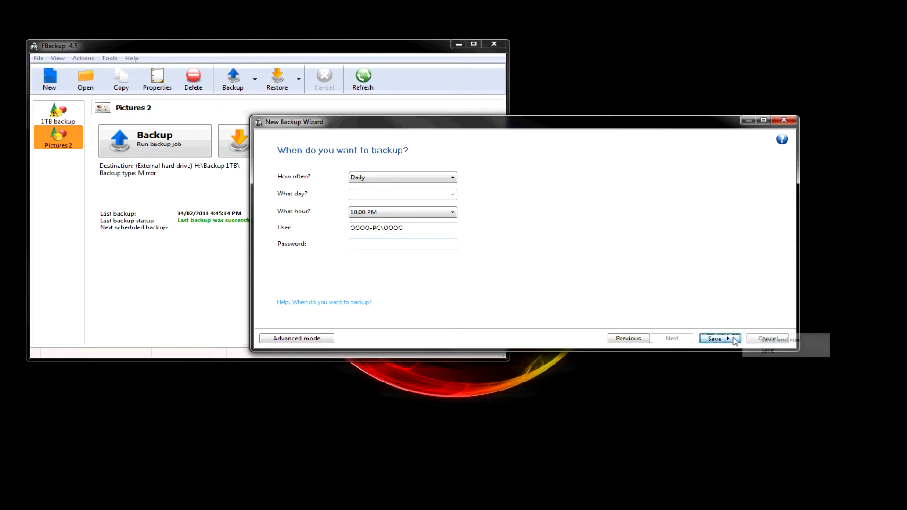
Save the job and answer No to enabling blank Windows passwords
left_click(716, 338)
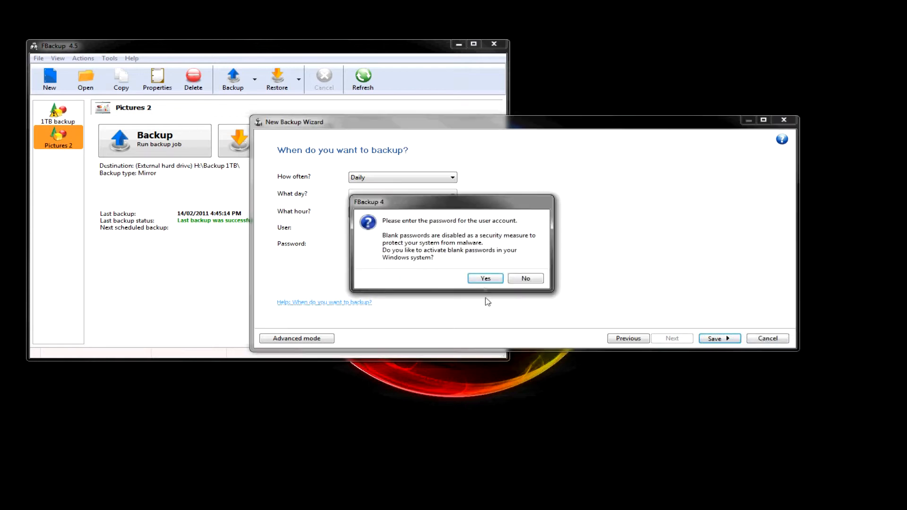
mouse_move(485, 277)
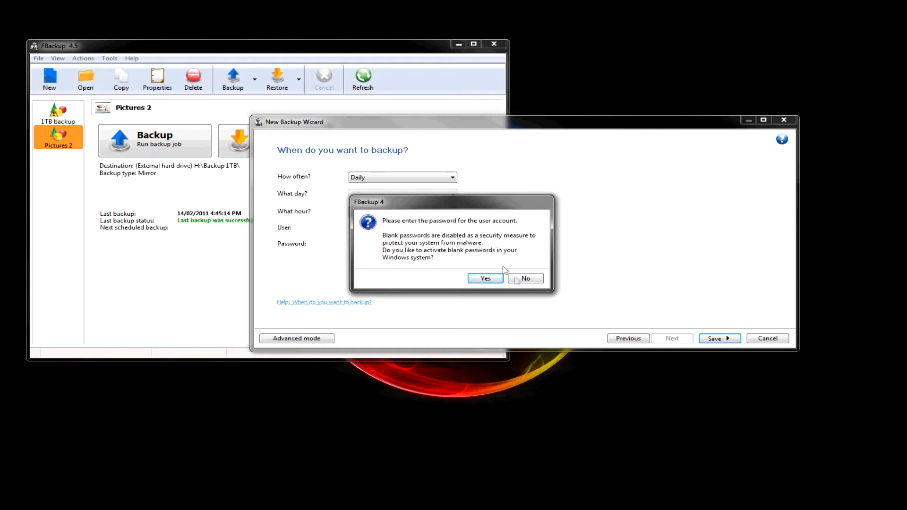
mouse_move(525, 278)
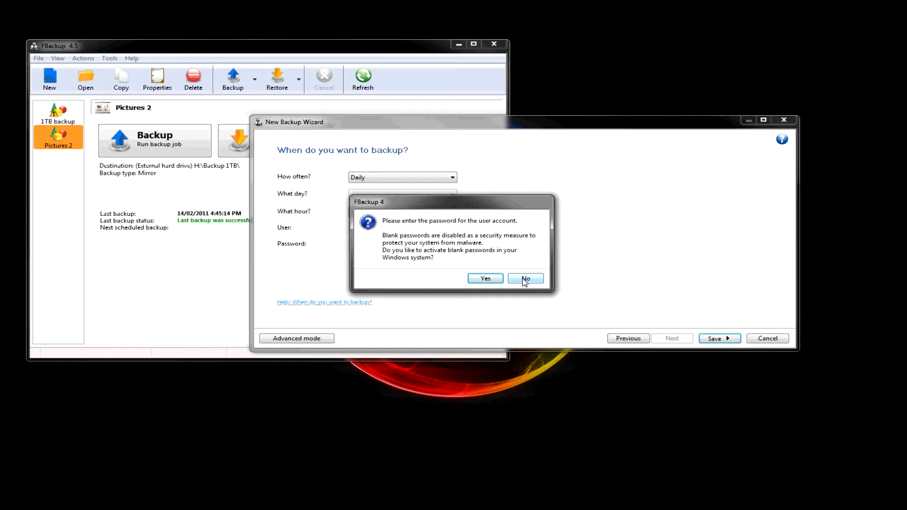
left_click(524, 278)
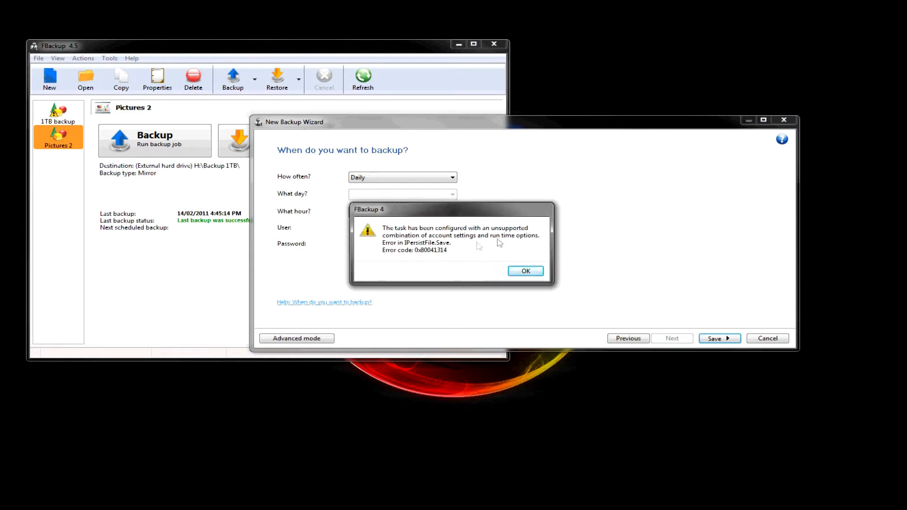
mouse_move(448, 217)
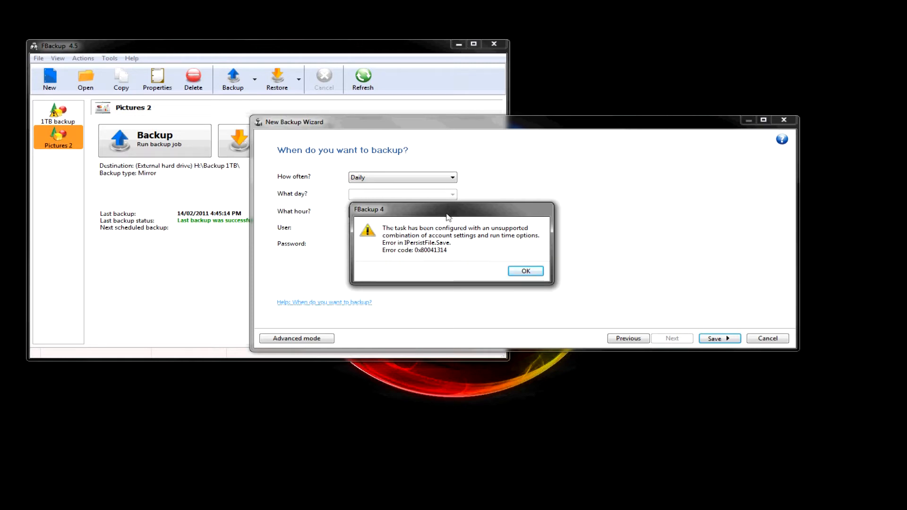
mouse_move(473, 243)
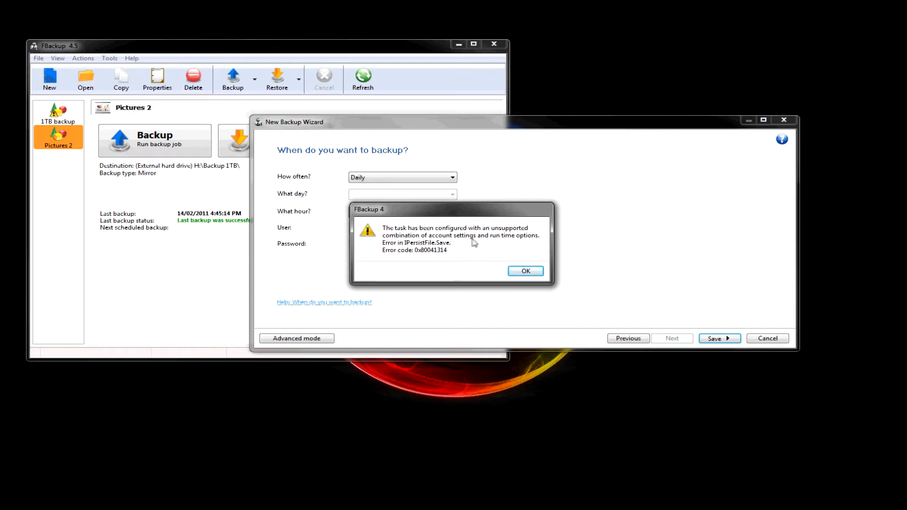
Dismiss the account settings error and run the My Pictures backup job
left_click(524, 272)
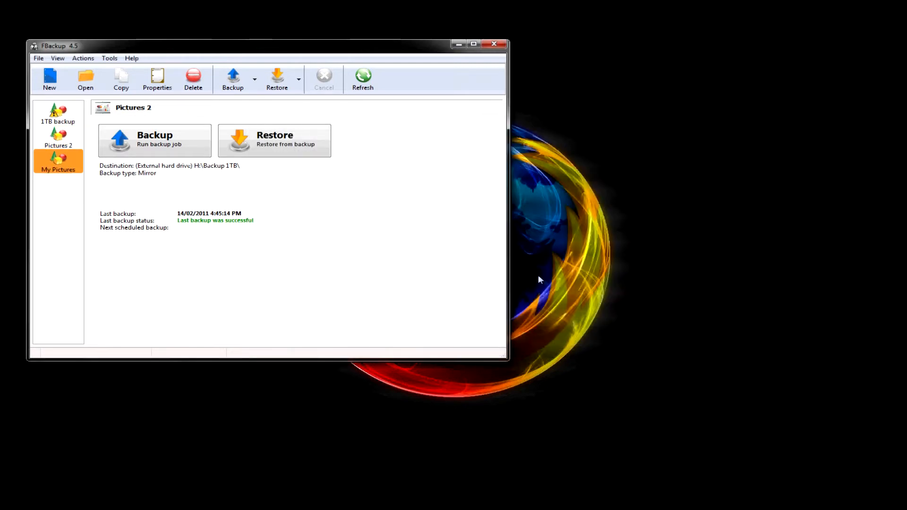
mouse_move(159, 174)
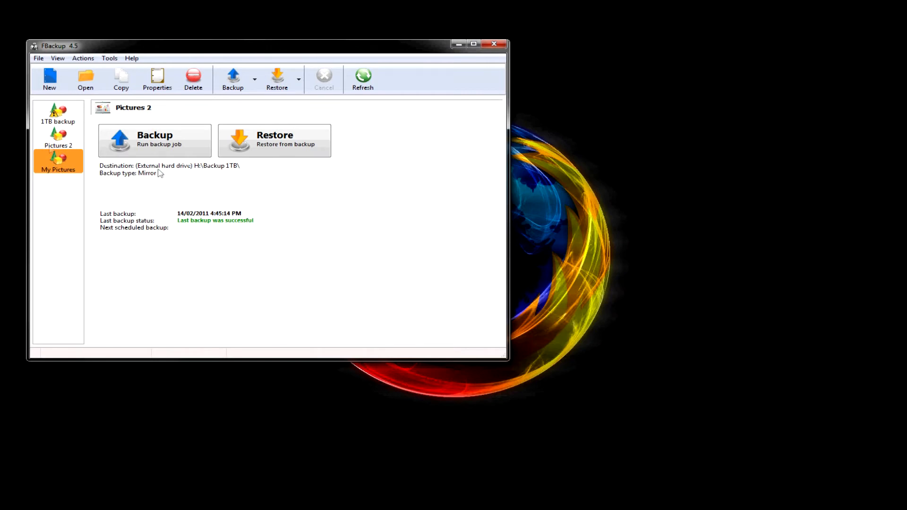
mouse_move(152, 159)
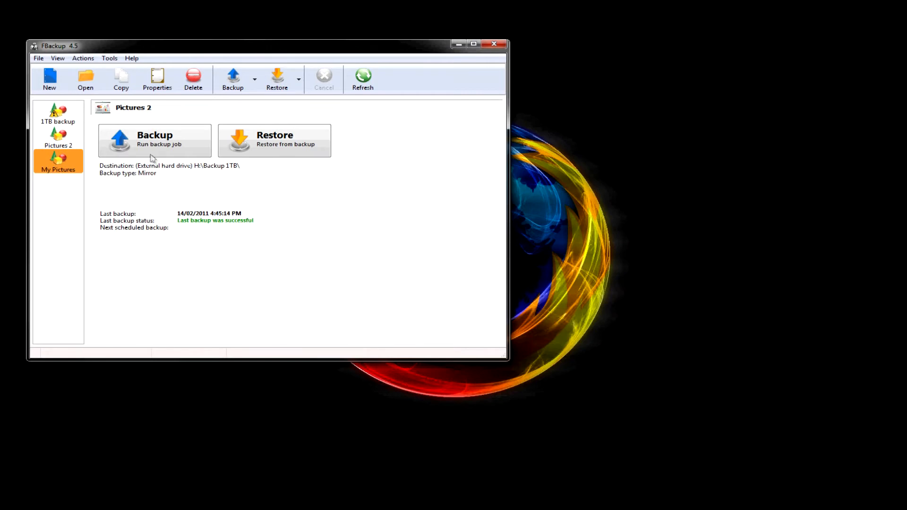
left_click(154, 141)
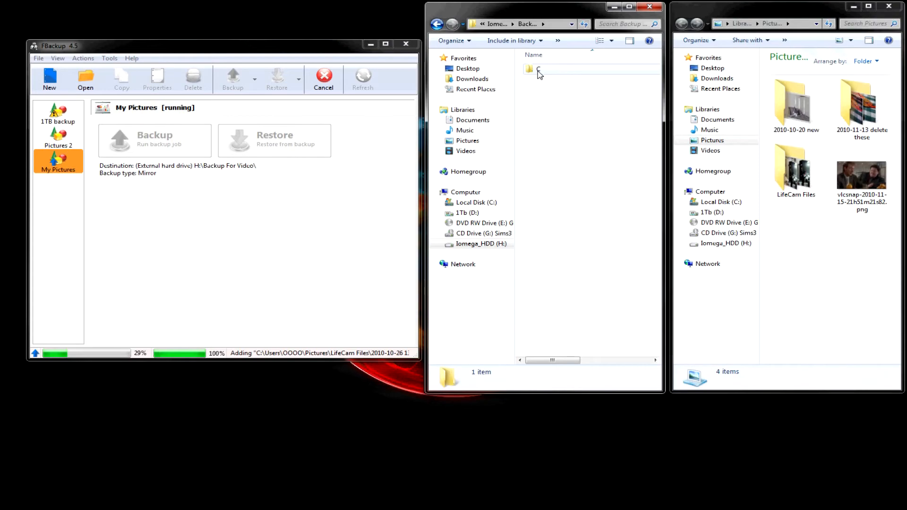
Browse the backup's C > Users > Pictures copy, then return to Backup For Video showing My Pictures.fkc
double_click(538, 69)
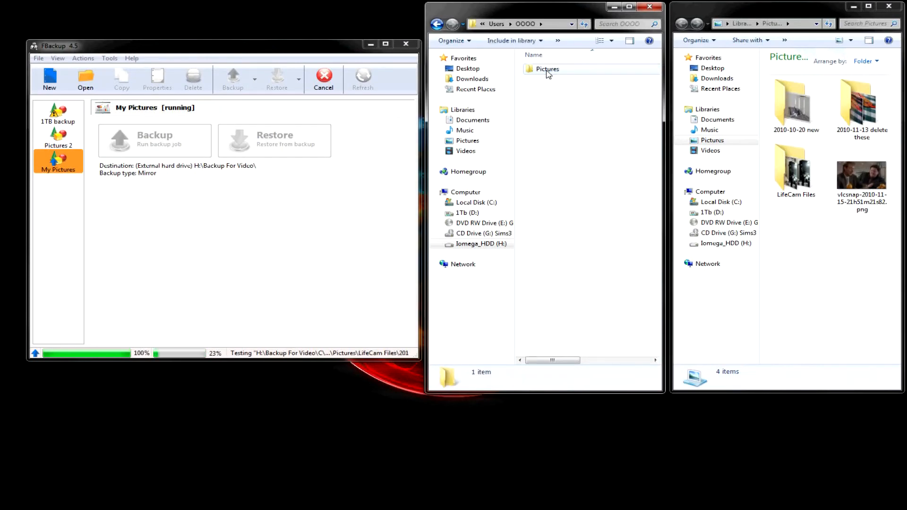
double_click(547, 69)
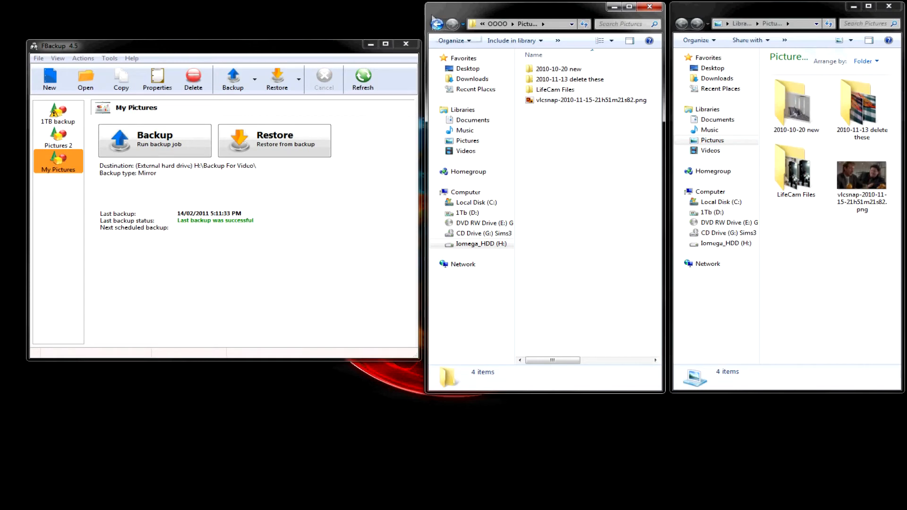
left_click(438, 24)
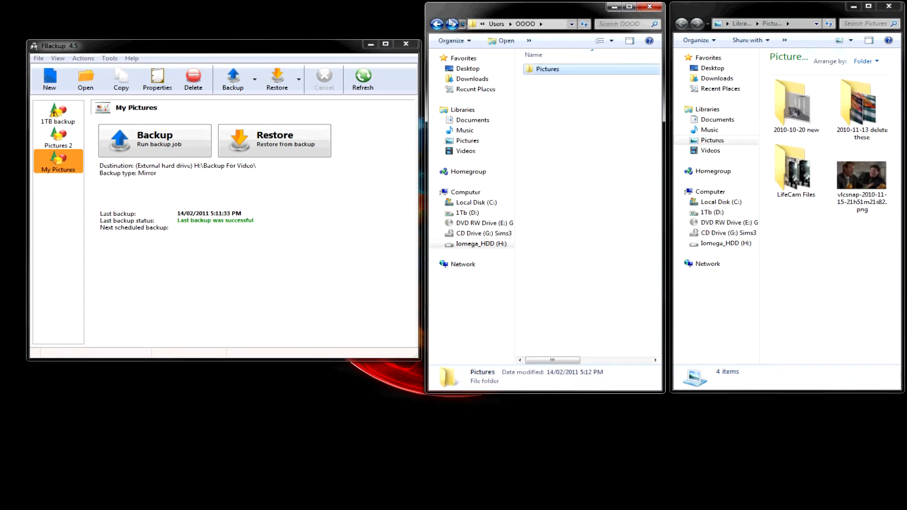
double_click(547, 69)
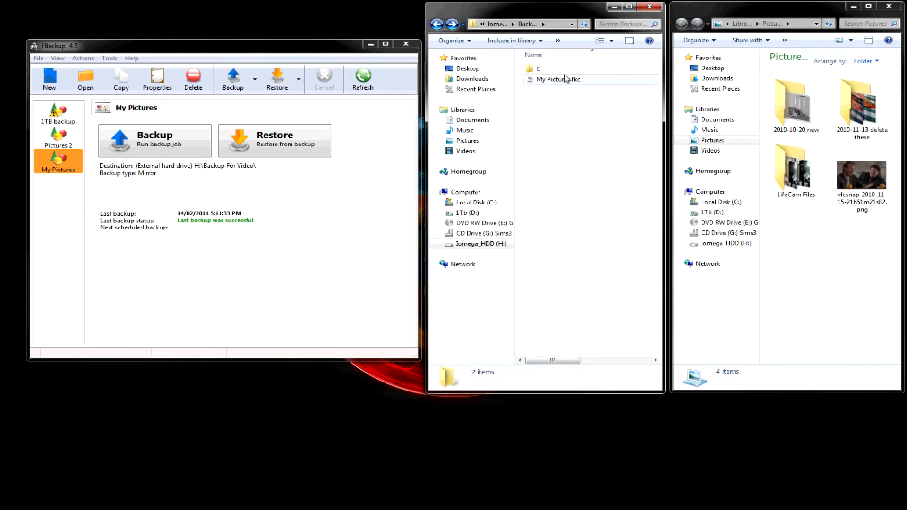
mouse_move(557, 84)
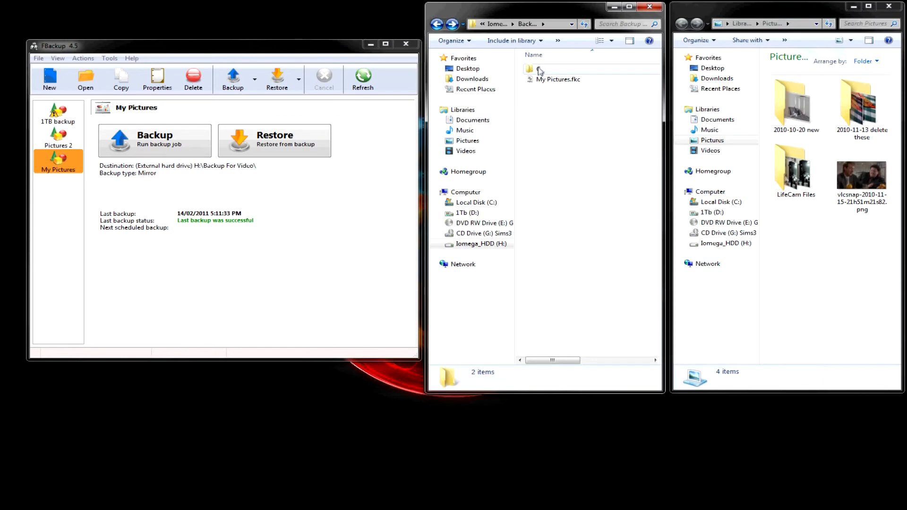
left_click(544, 69)
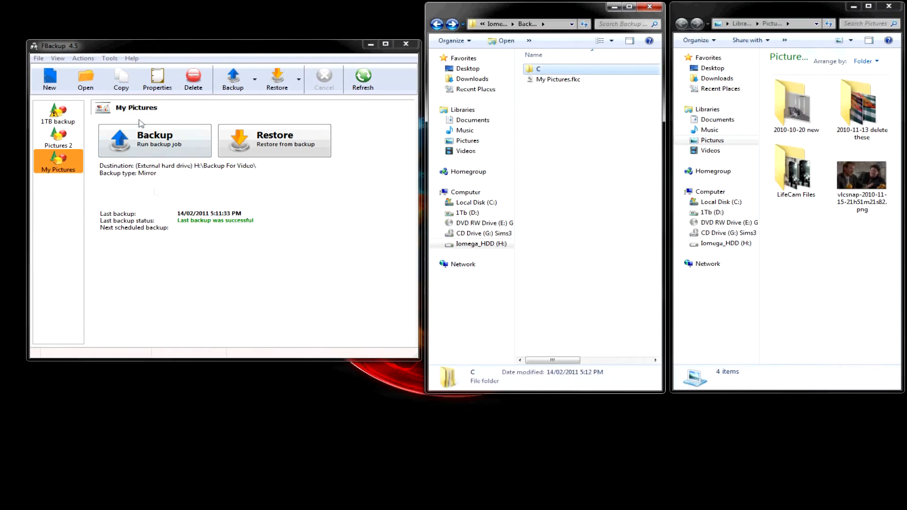
mouse_move(437, 24)
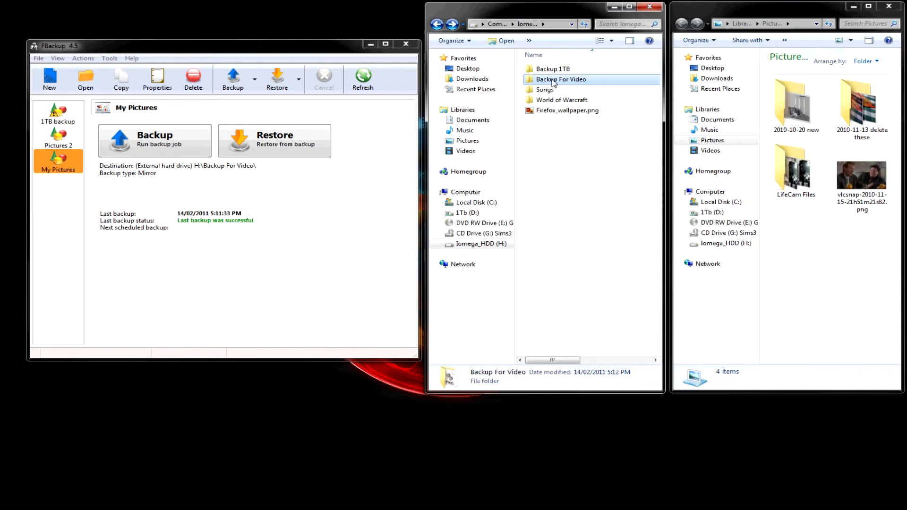
double_click(561, 79)
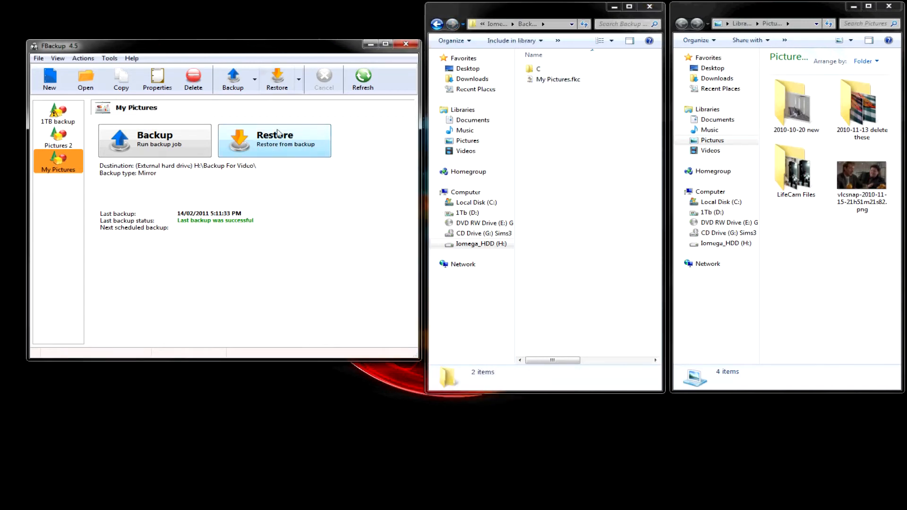
mouse_move(277, 146)
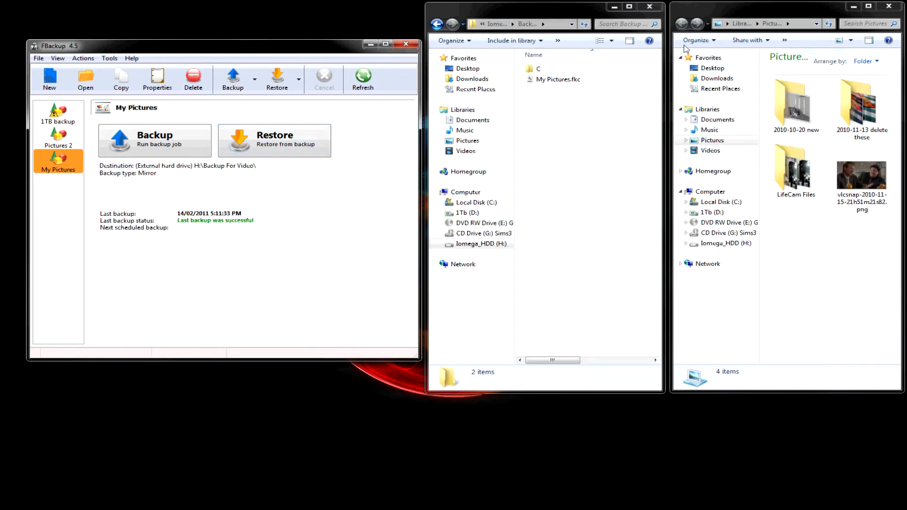
Delete the three picture folders from Pictures, leaving only the vlcsnap PNG
left_click(796, 105)
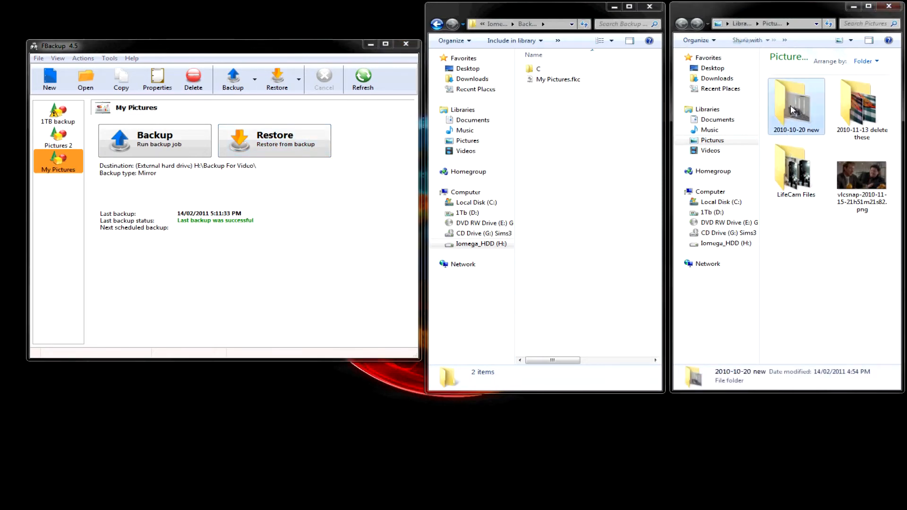
key("Delete")
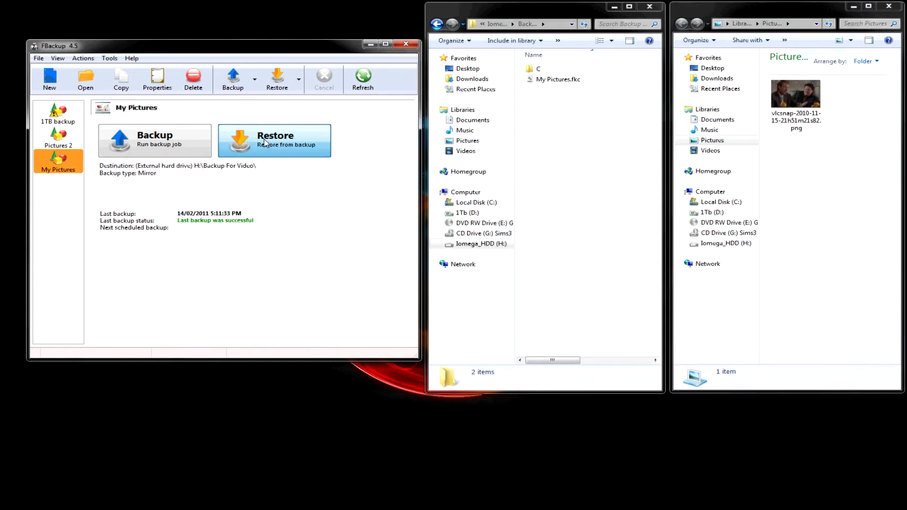
Restore My Pictures to the original location, latest version, with excluded and deleted files included
left_click(275, 139)
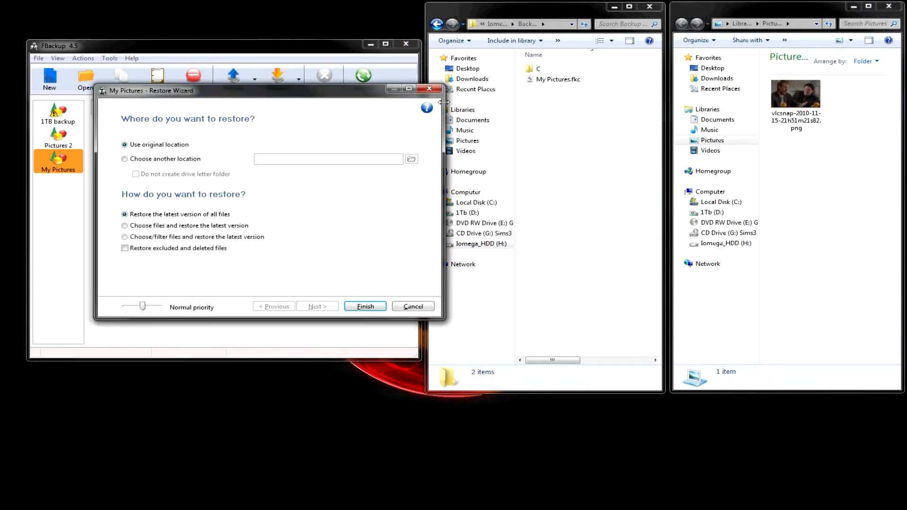
mouse_move(125, 144)
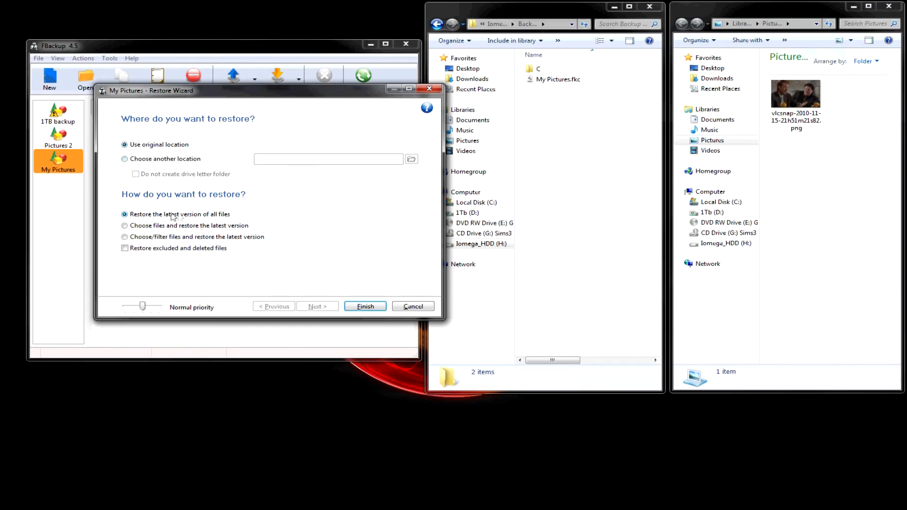
left_click(124, 247)
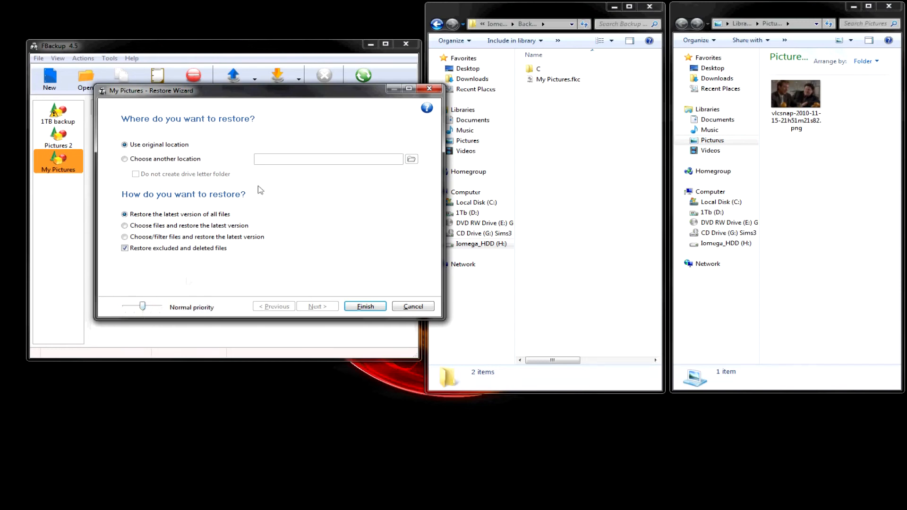
mouse_move(310, 265)
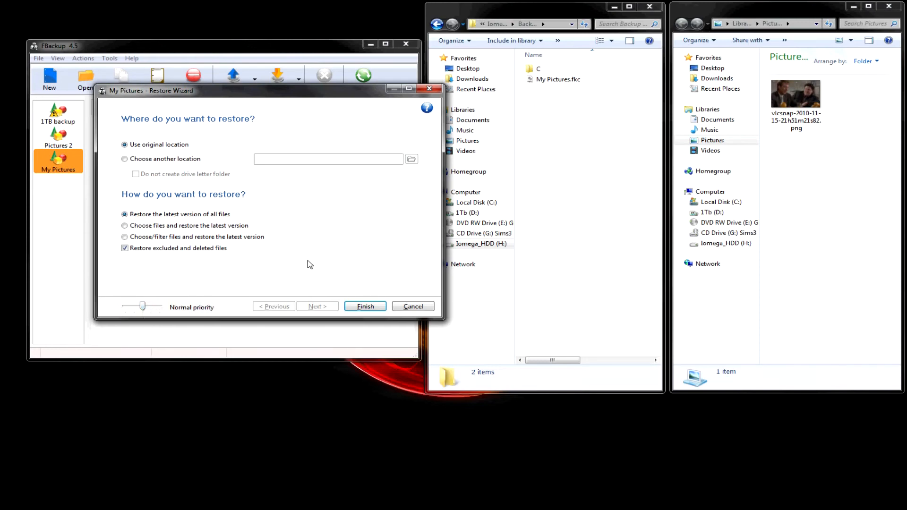
mouse_move(381, 308)
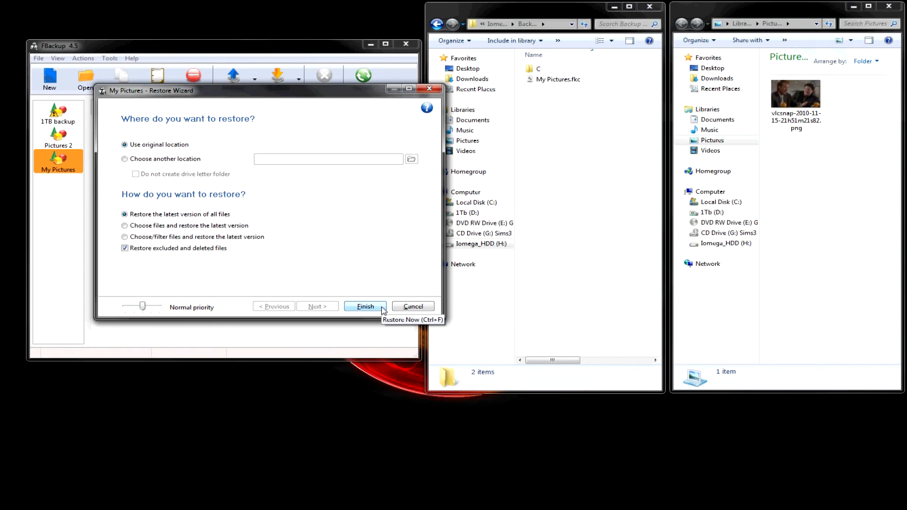
mouse_move(365, 306)
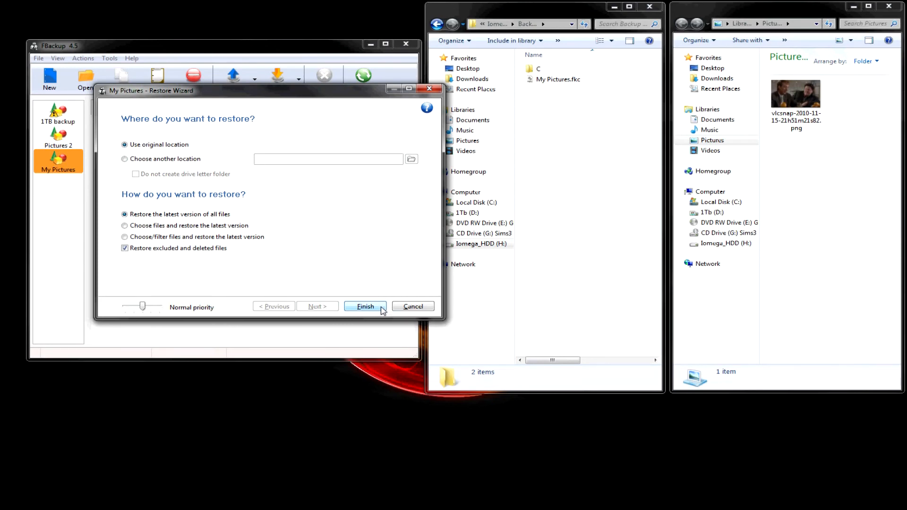
left_click(364, 306)
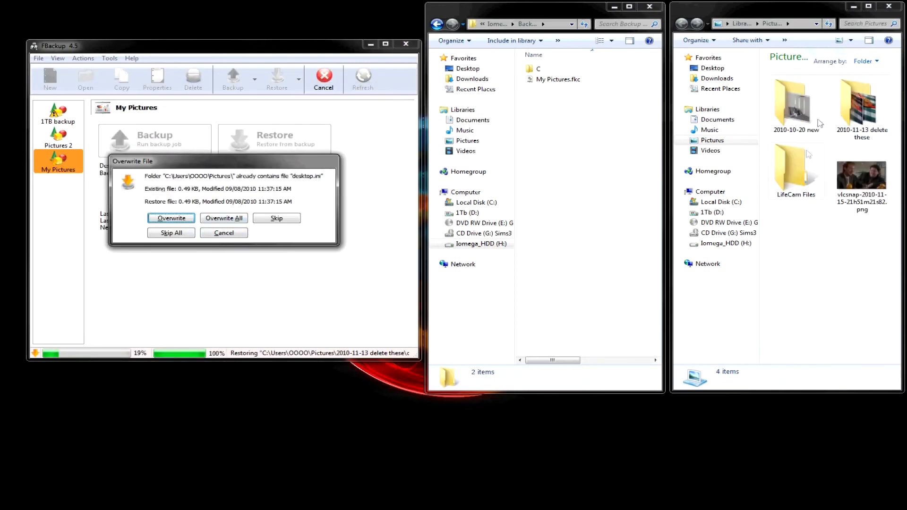
Skip overwriting the existing desktop.ini and every other existing file, letting the restore finish
left_click(862, 177)
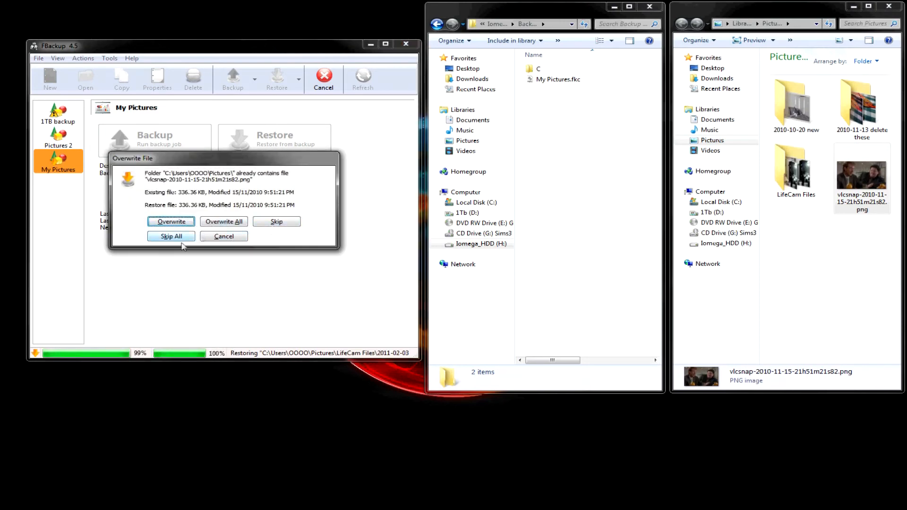
left_click(171, 237)
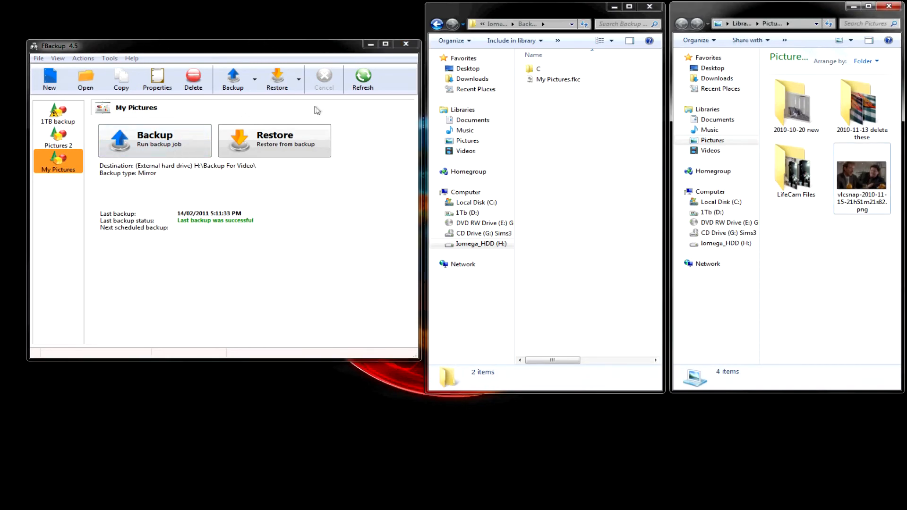
mouse_move(162, 198)
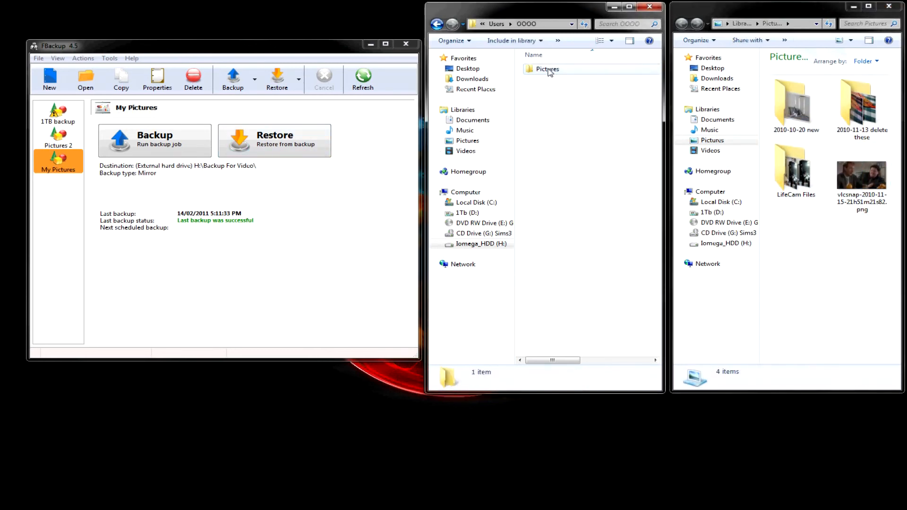
left_click(436, 24)
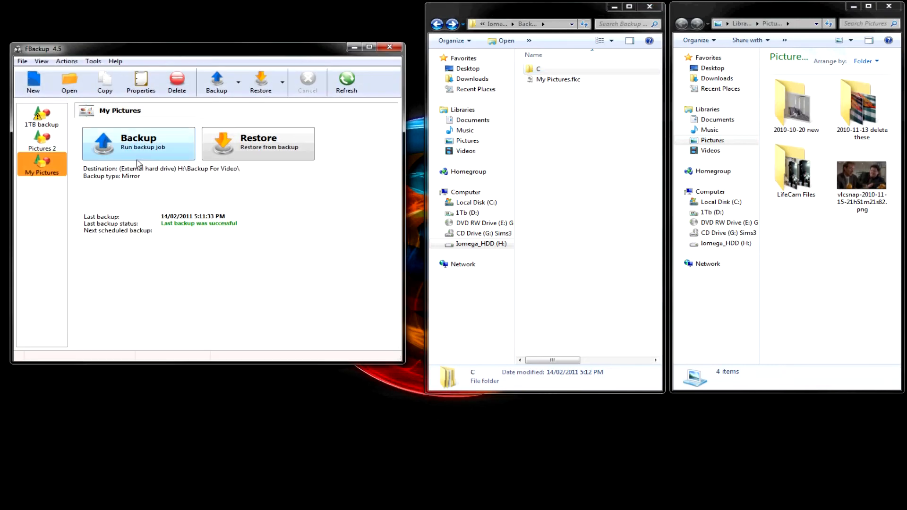
Run the My Pictures mirror backup again from the job's Backup button
left_click_drag(208, 48, 214, 39)
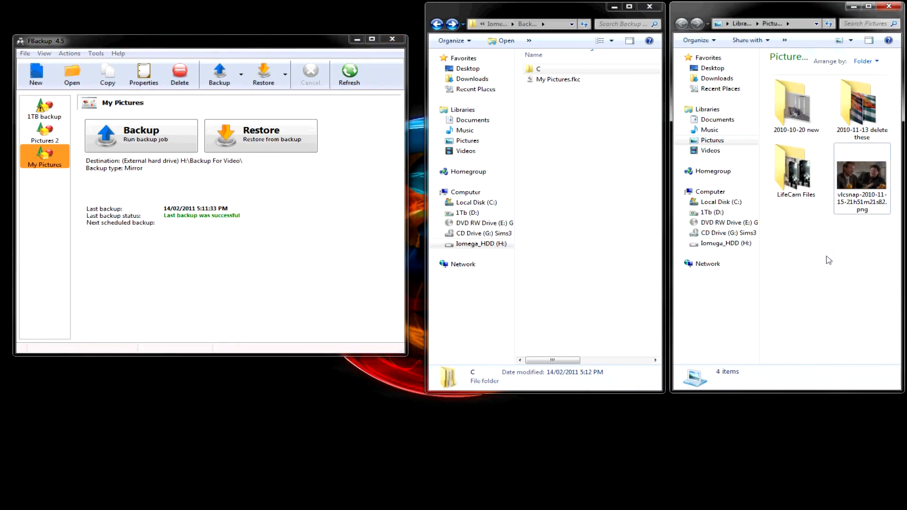
left_click(862, 177)
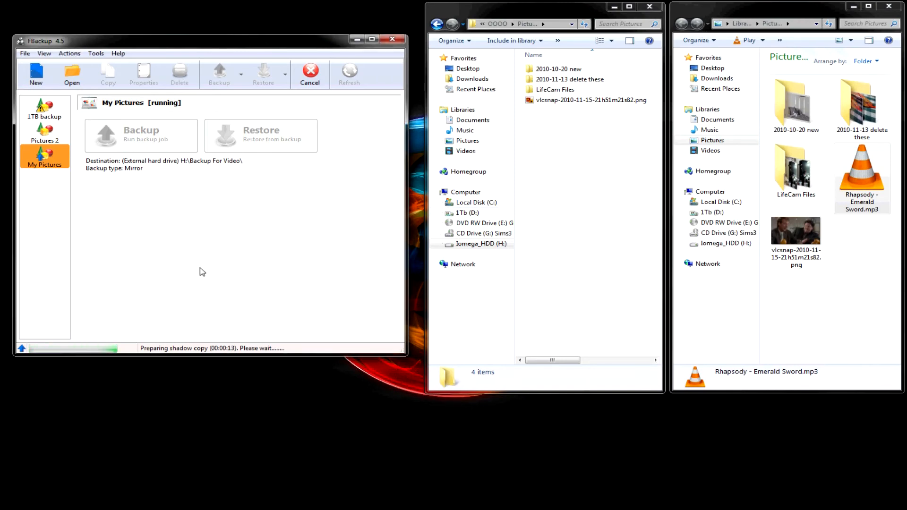
mouse_move(246, 255)
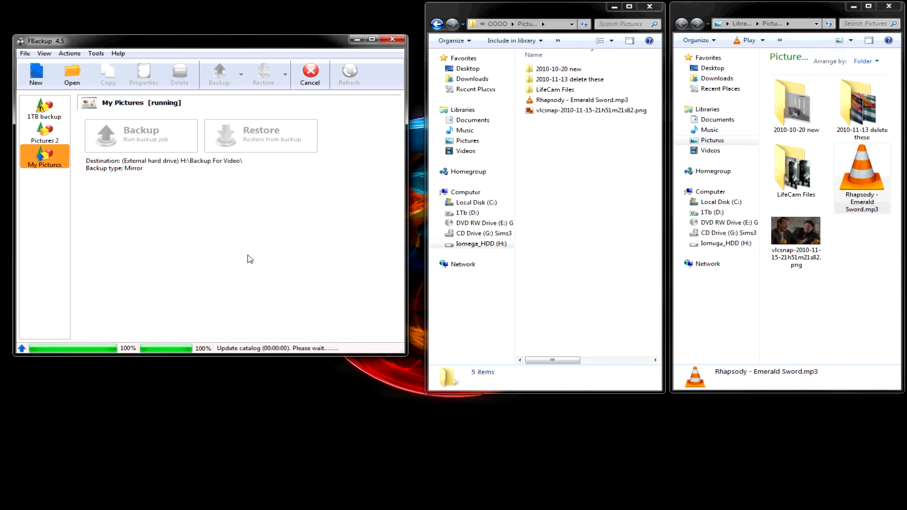
mouse_move(204, 367)
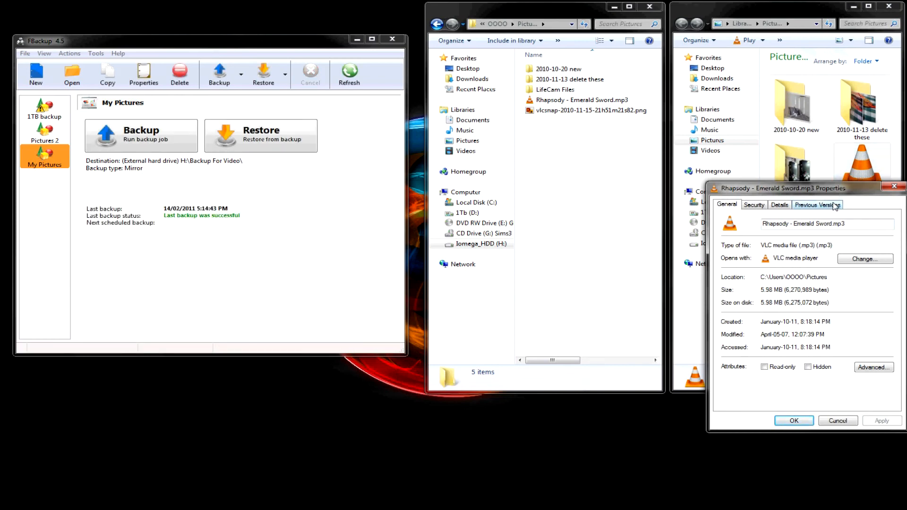
mouse_move(839, 358)
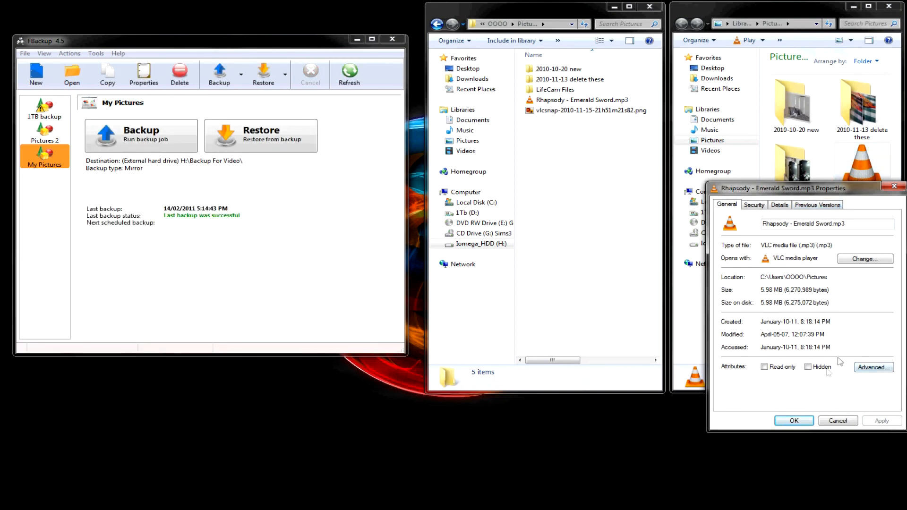
Review the JPEG's archive attribute in Advanced attributes, cancel, and close its Properties
left_click(873, 367)
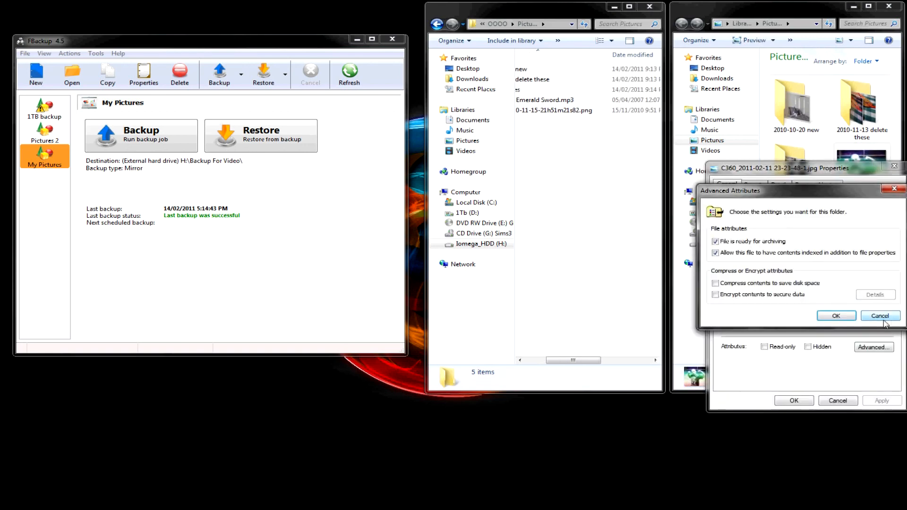
mouse_move(787, 249)
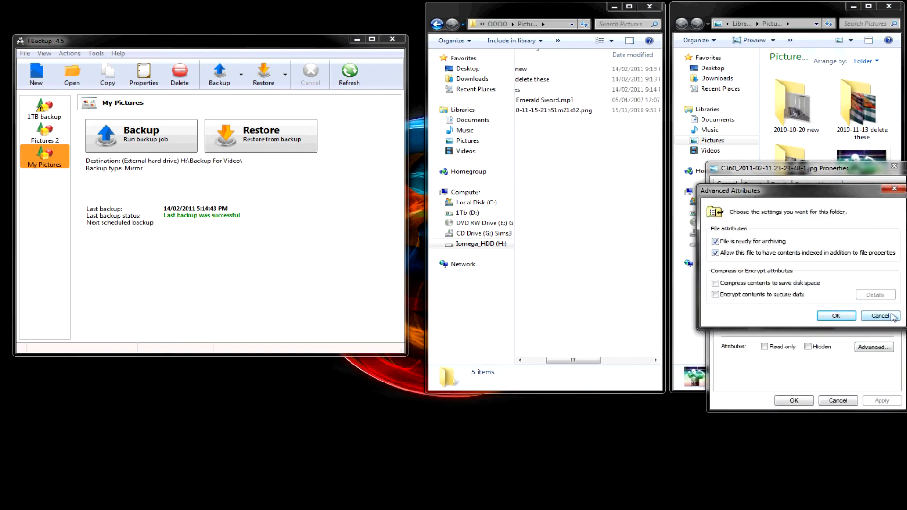
left_click(880, 316)
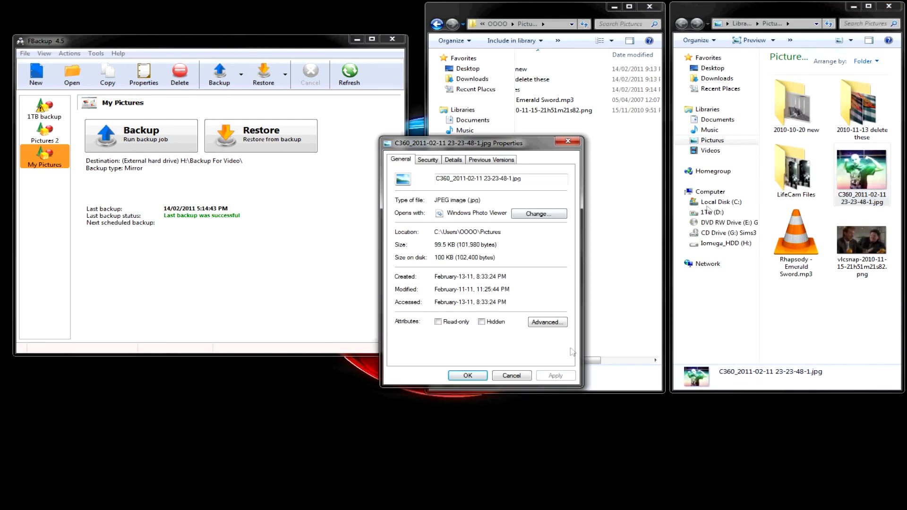
left_click(546, 322)
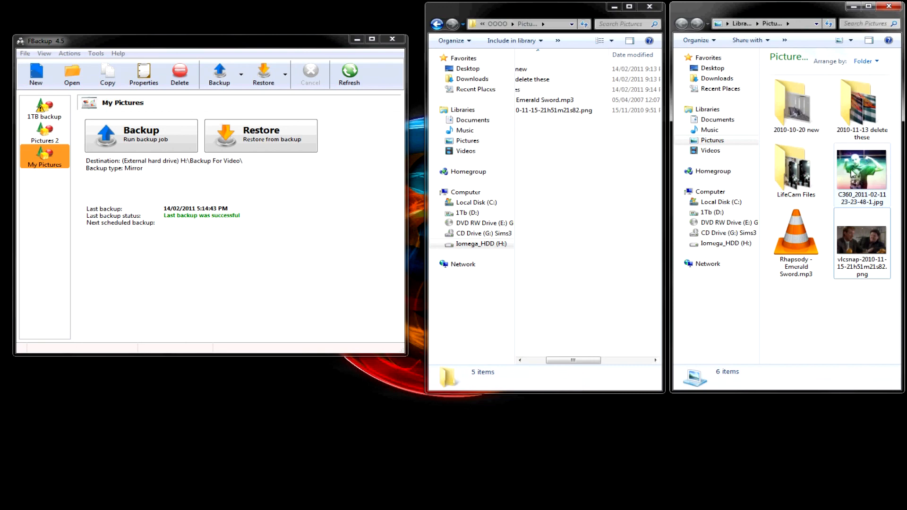
Restore My Pictures again to the original location with deleted files included
left_click(862, 171)
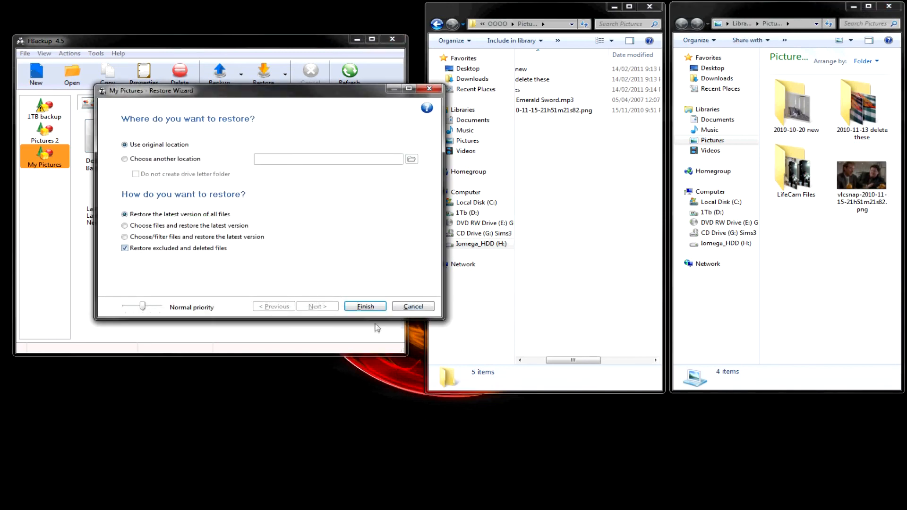
left_click(365, 306)
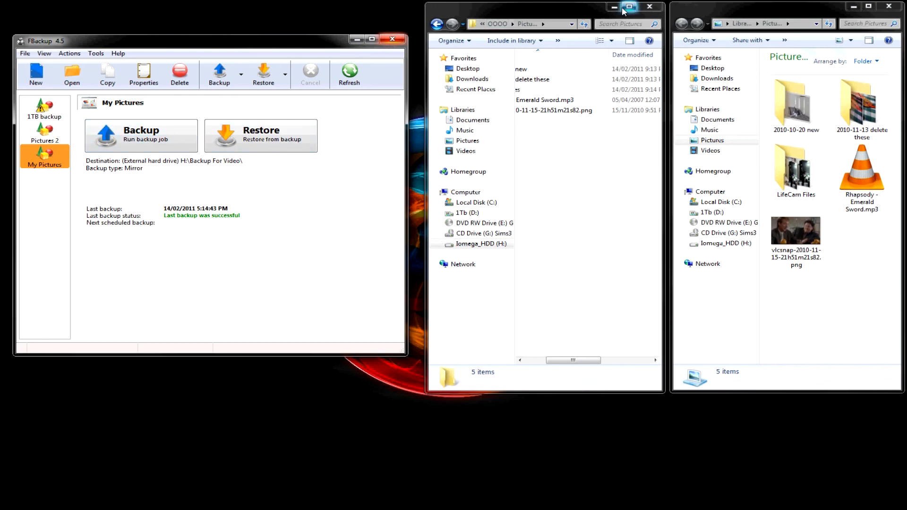
mouse_move(260, 136)
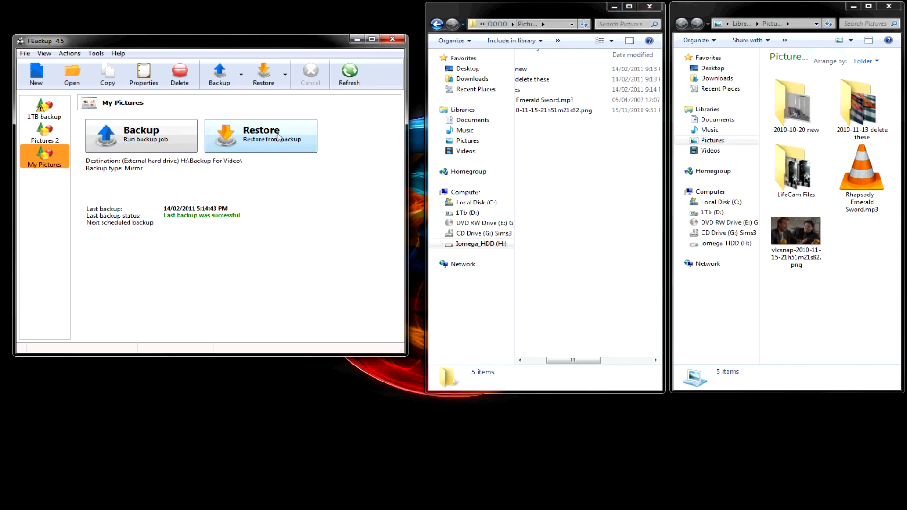